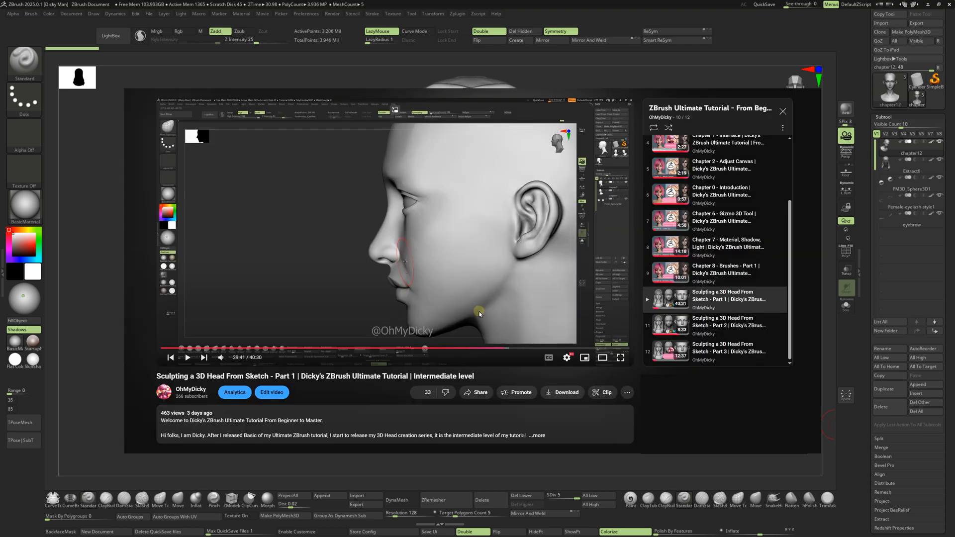
- Launch the Quixel Bridge asset library from the Window menu
click(187, 357)
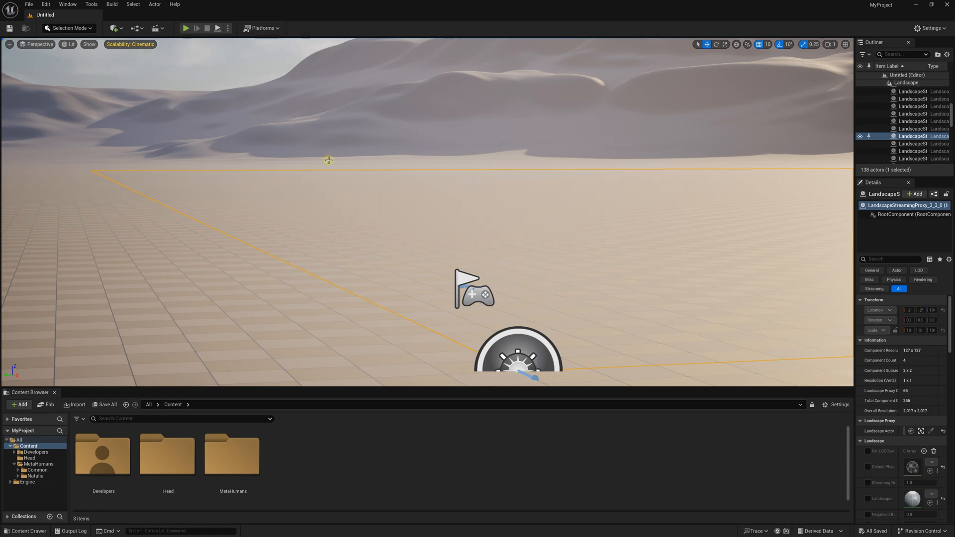
click(66, 4)
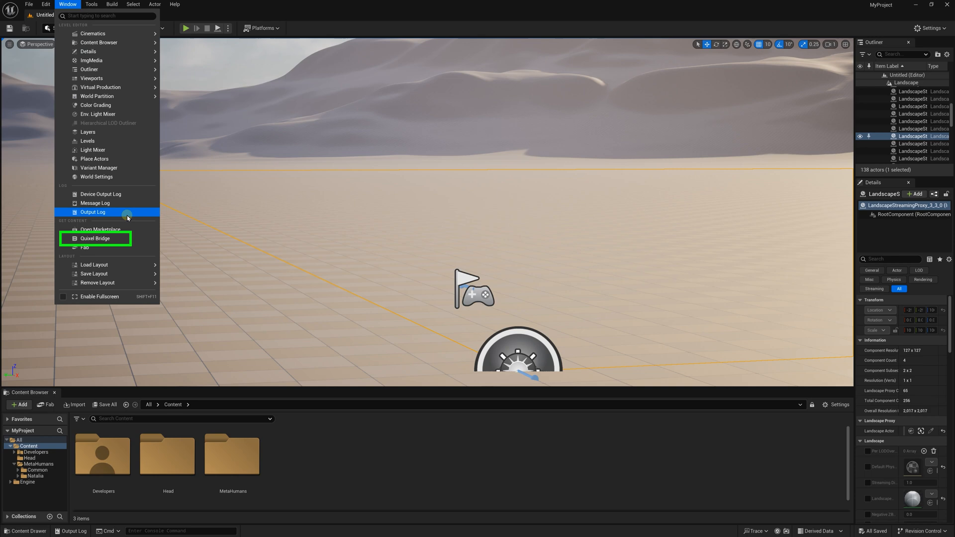
click(95, 238)
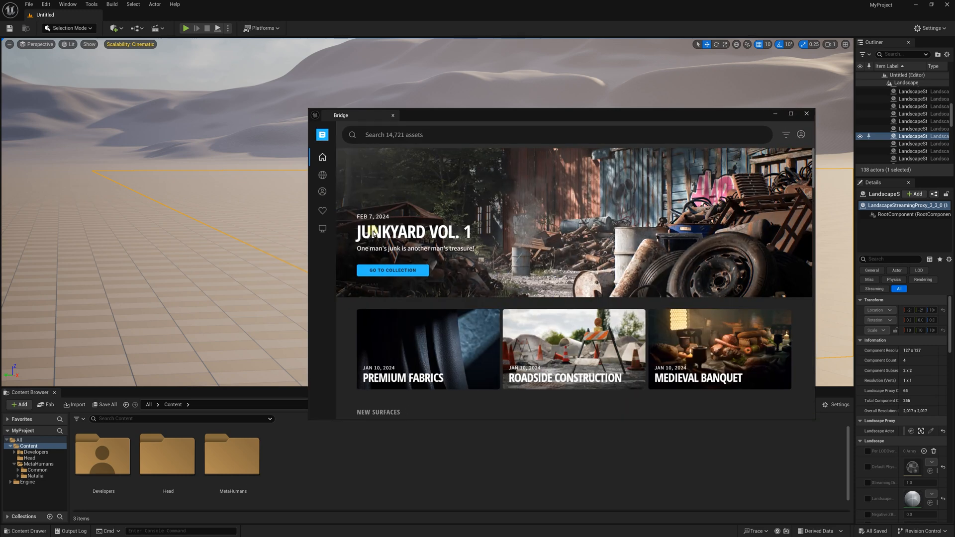
- Browse the MetaHuman presets down to the downloaded Natalia preset
click(323, 191)
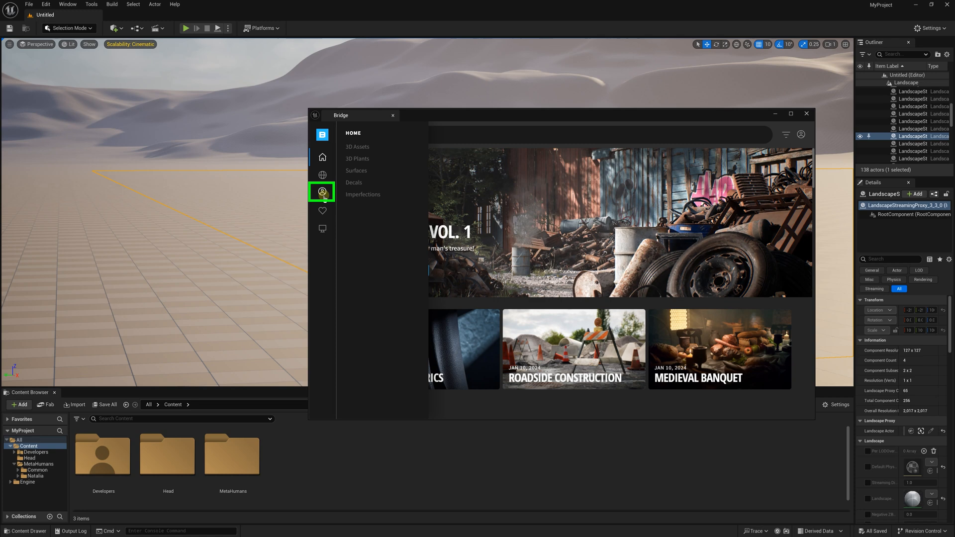
click(323, 191)
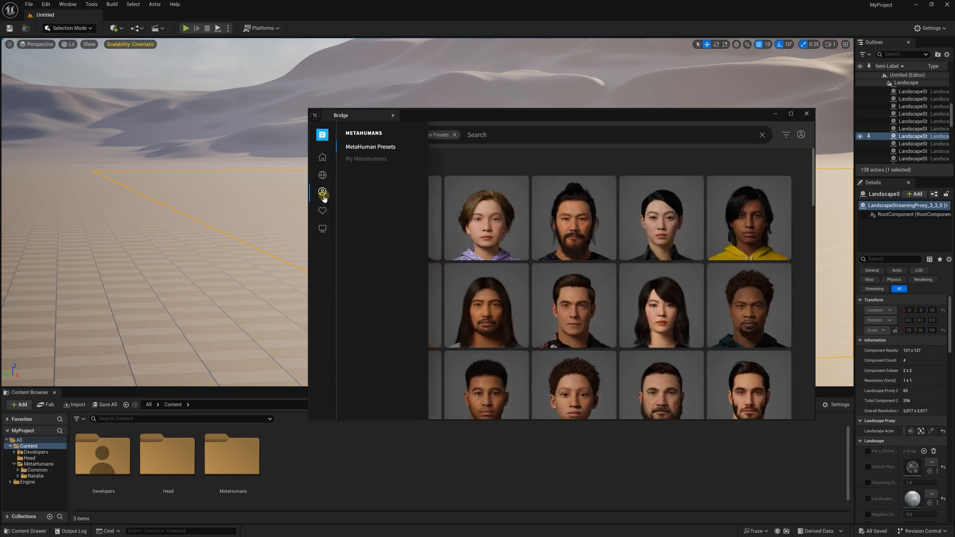
mouse_move(387, 146)
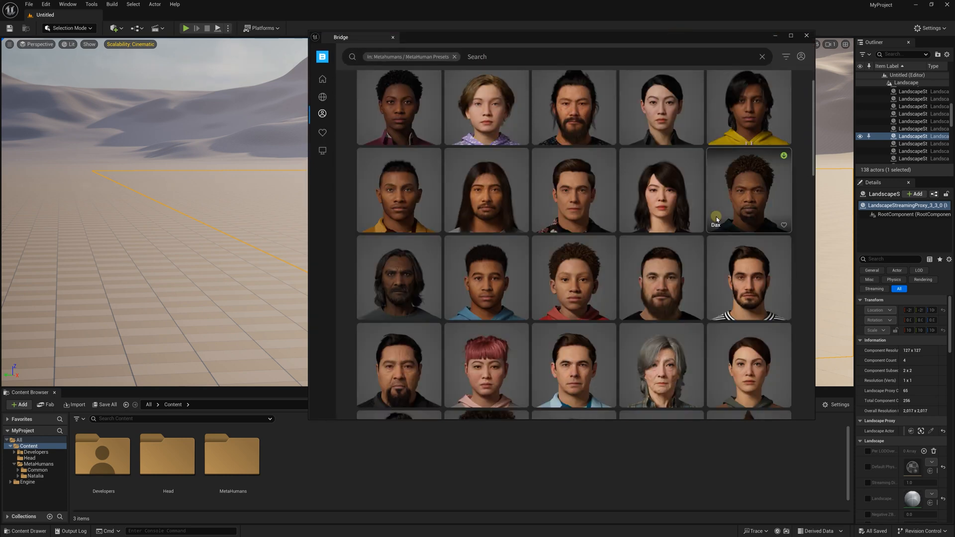
scroll(down, 3)
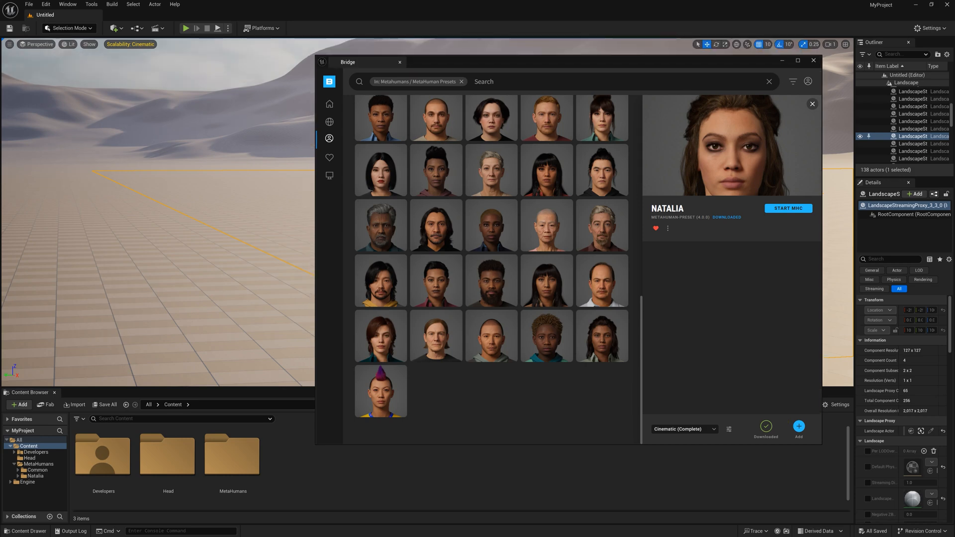
- Close Bridge and browse MetaHumans/Natalia to select the BP_Natalia blueprint
click(813, 61)
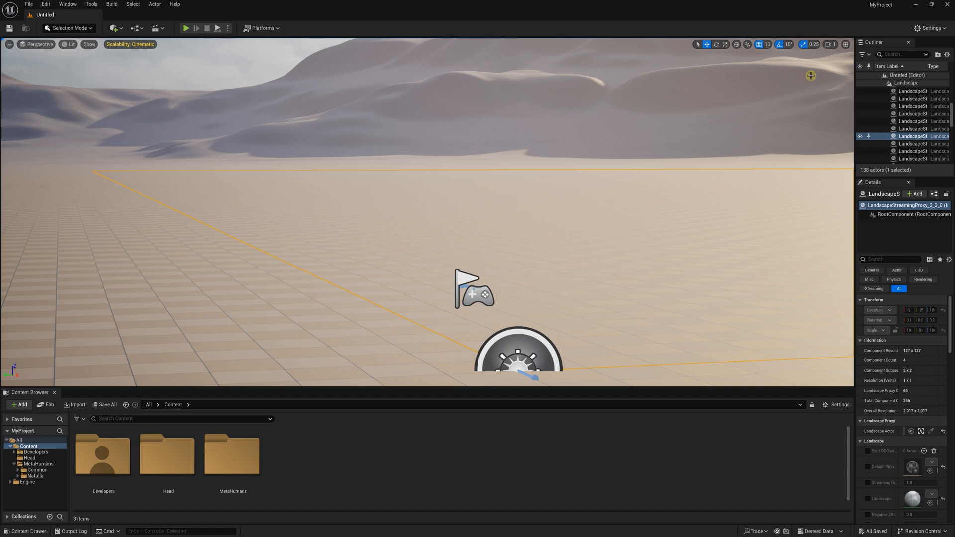
mouse_move(362, 475)
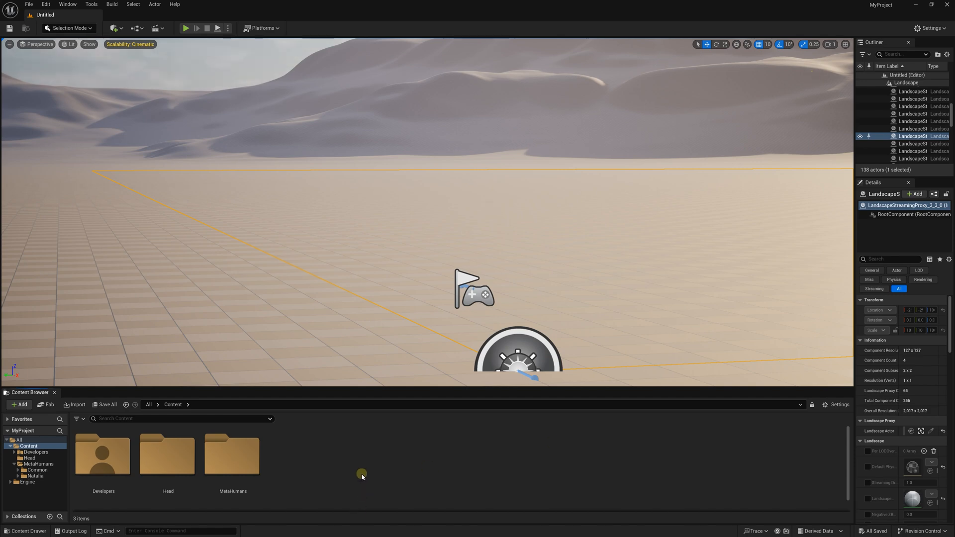
mouse_move(233, 454)
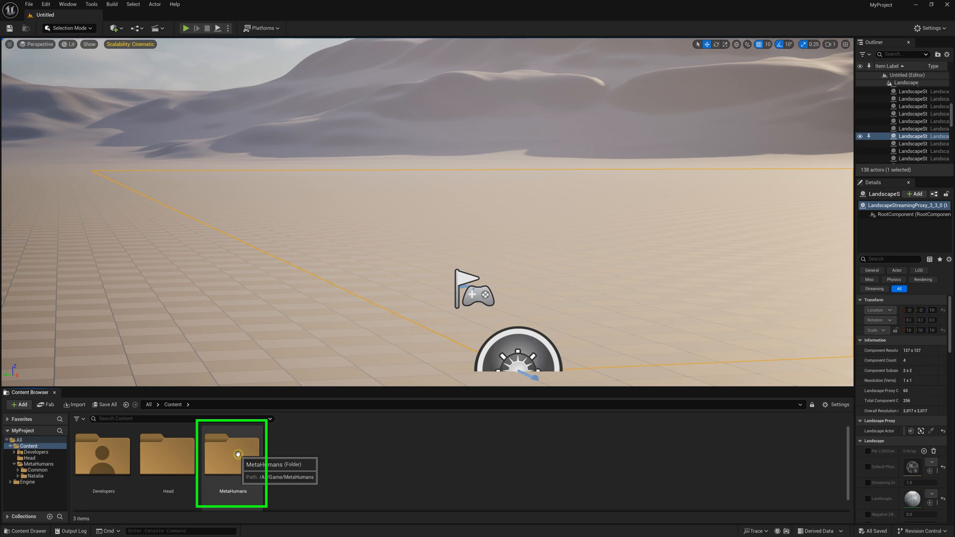
double_click(233, 454)
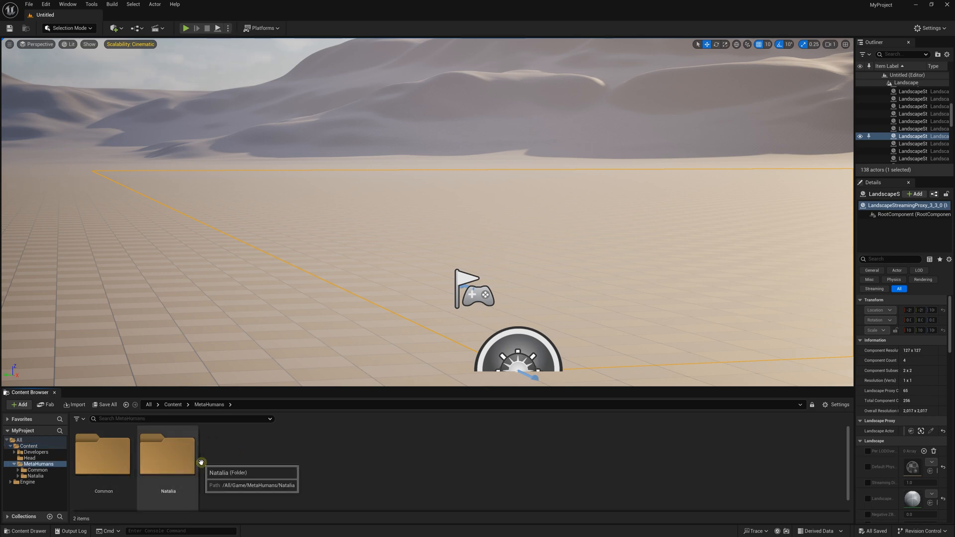
click(168, 456)
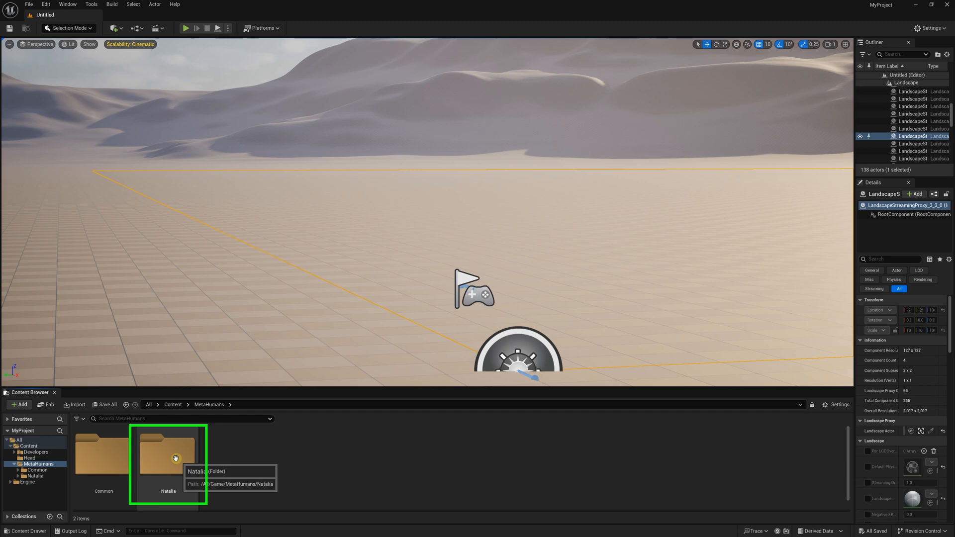
double_click(168, 453)
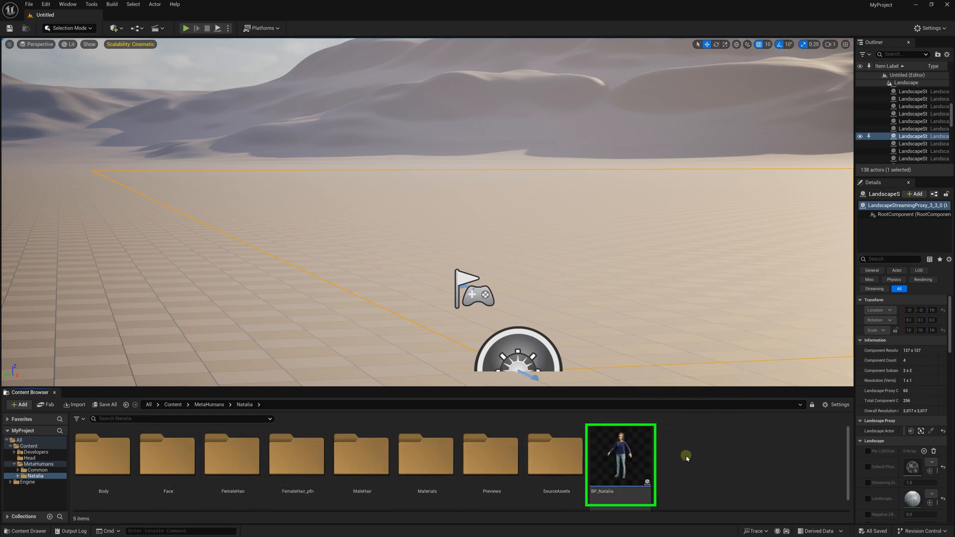
mouse_move(620, 459)
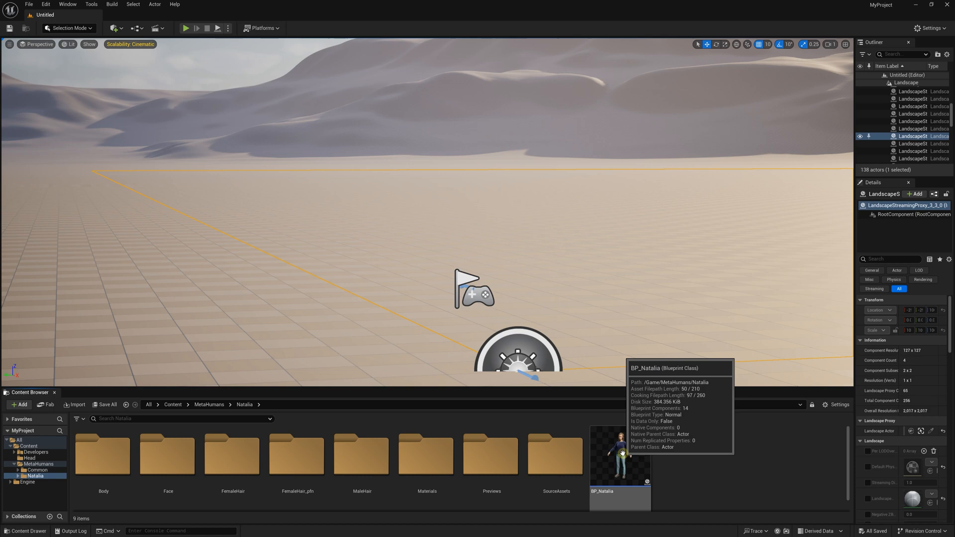
click(620, 457)
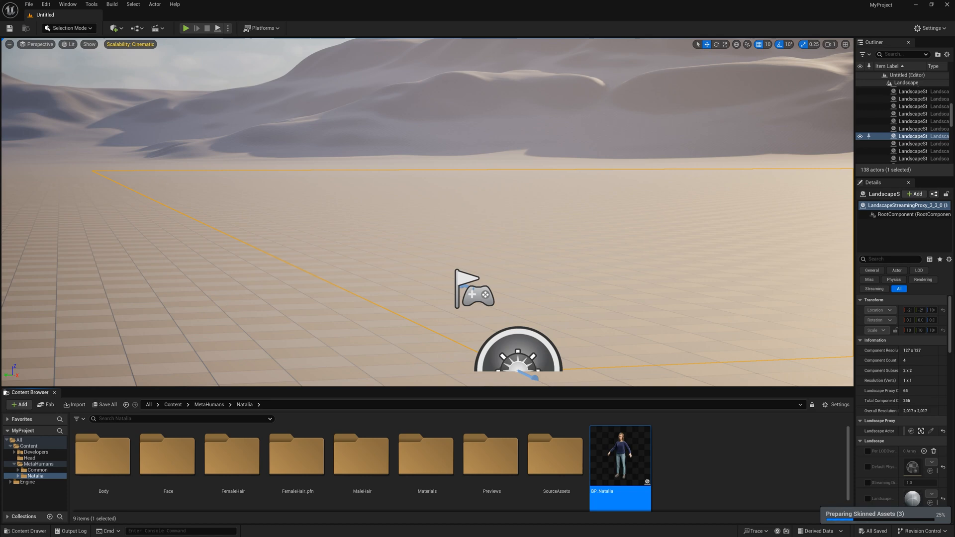
- Open BP_Natalia's viewport and inspect the Face component's material elements
double_click(620, 455)
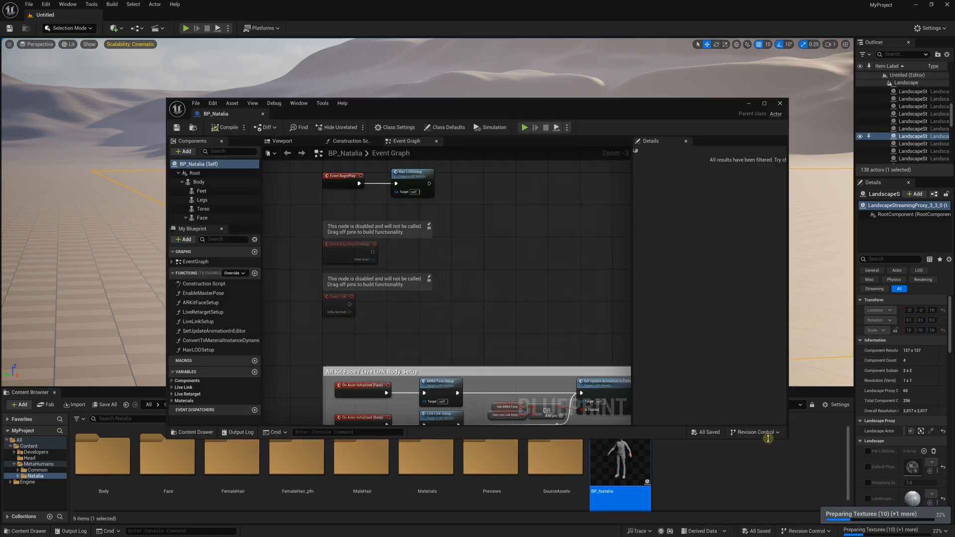
click(447, 127)
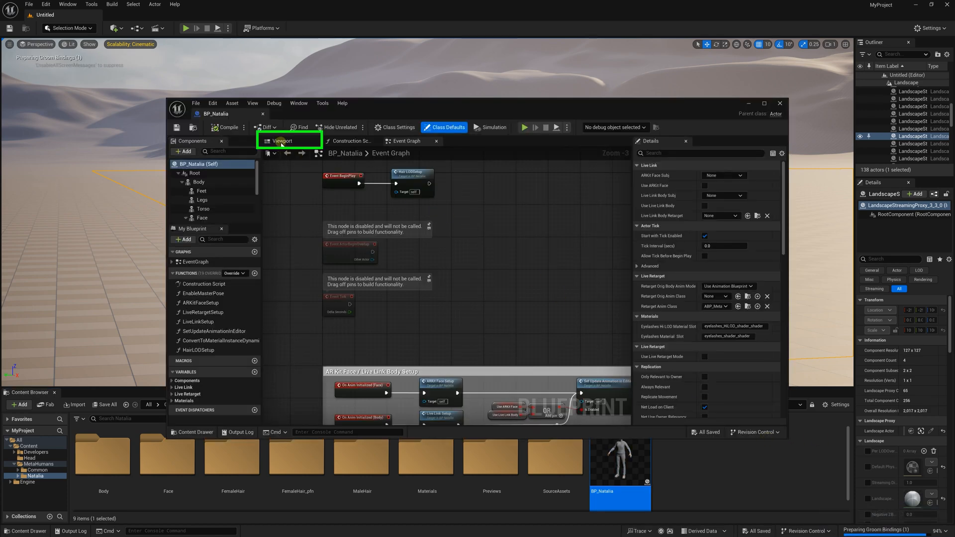
mouse_move(286, 146)
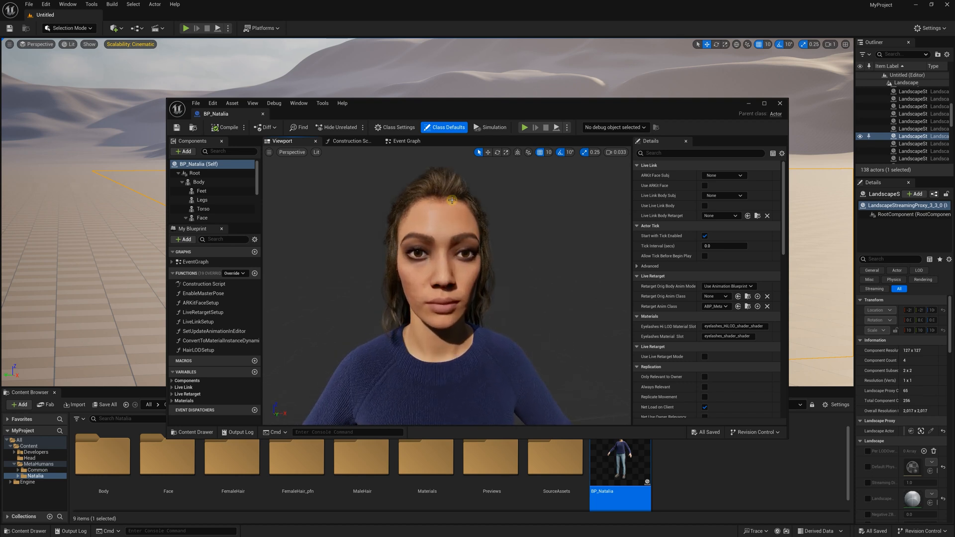
click(202, 218)
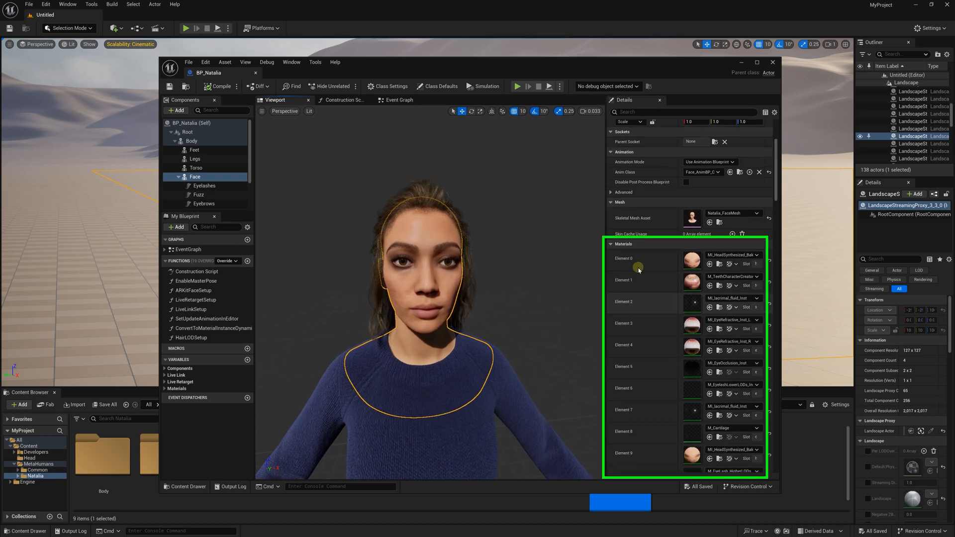
scroll(down, 3)
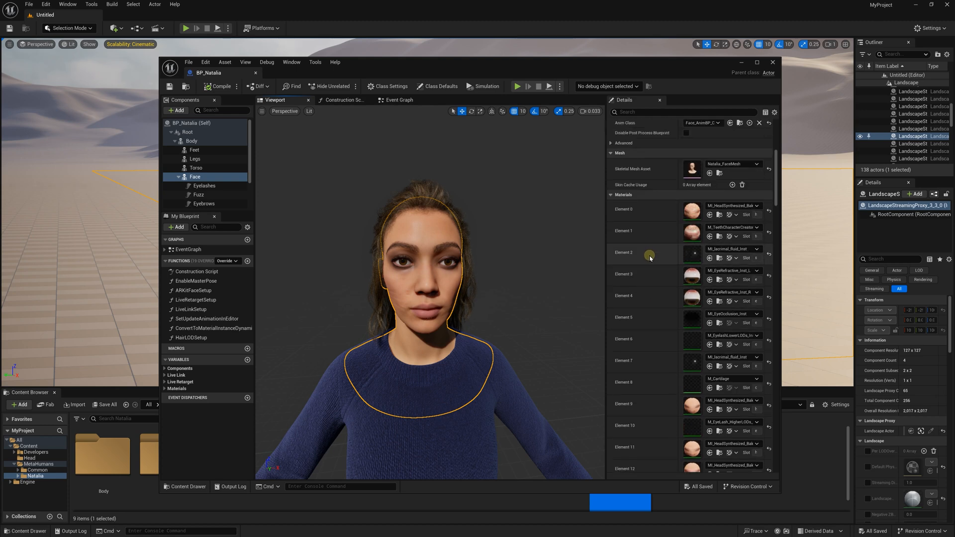
mouse_move(662, 254)
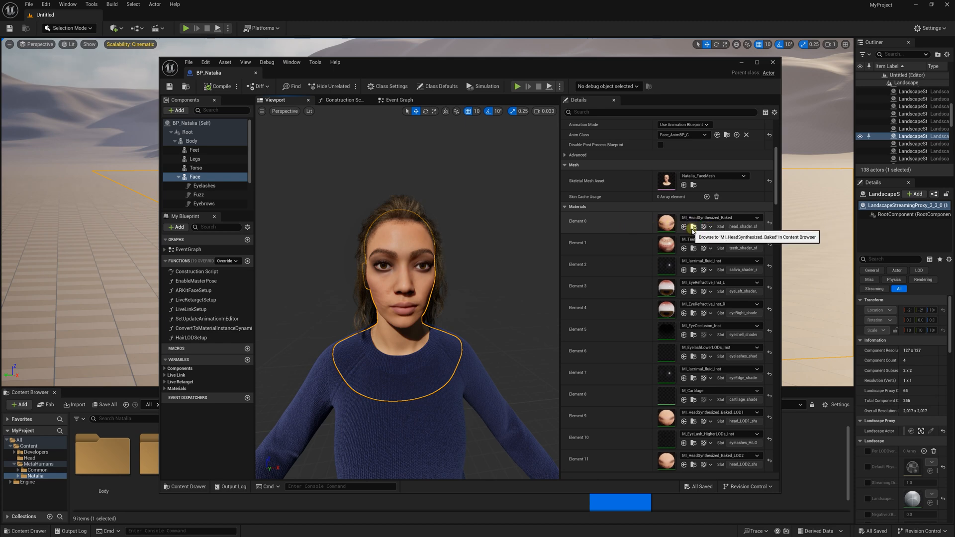
- Browse to the MI_HeadSynthesized_Baked material in Natalia's Face/Materials/Baked folder
click(686, 227)
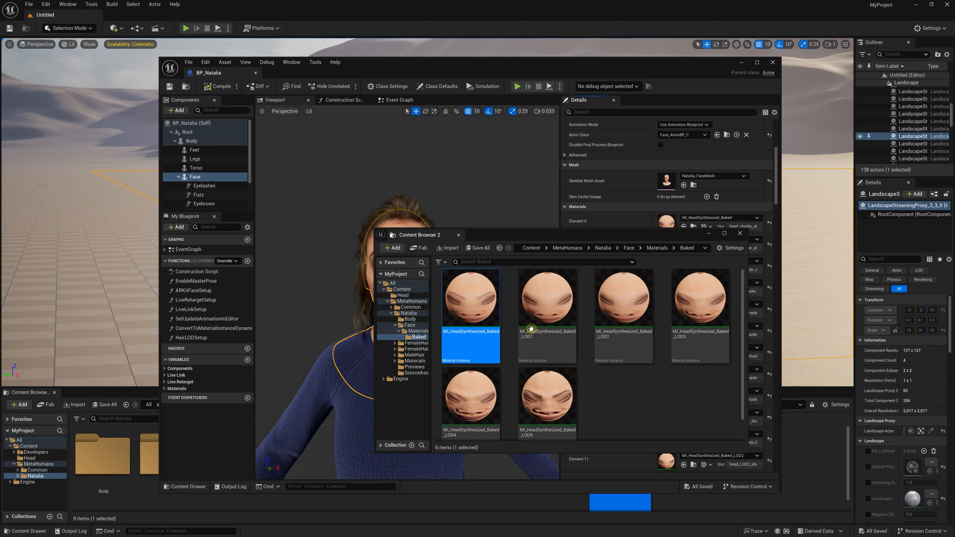
mouse_move(458, 302)
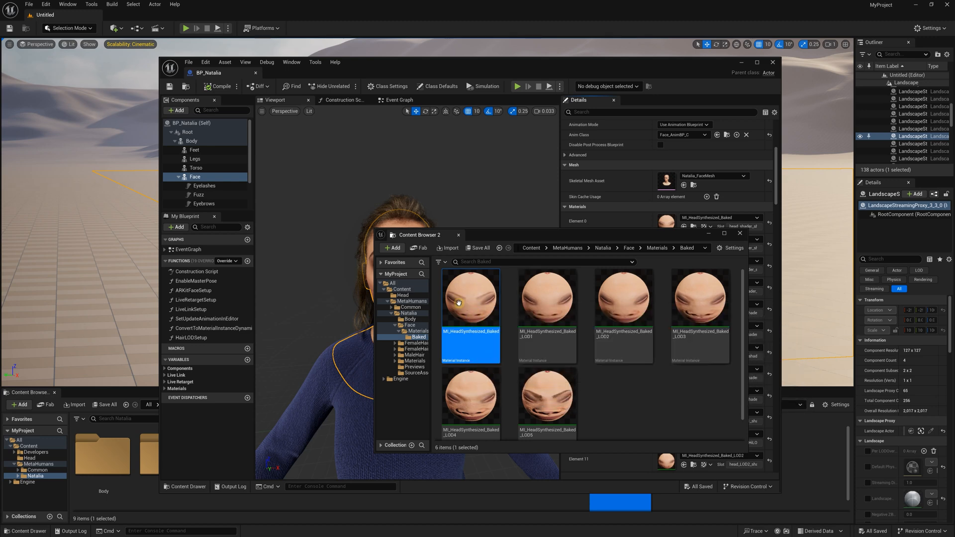
mouse_move(474, 302)
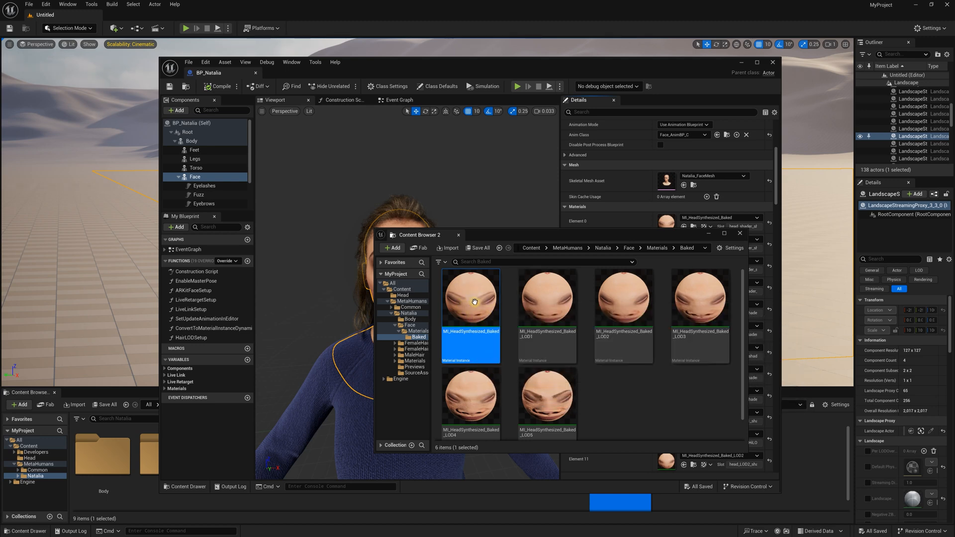
mouse_move(473, 301)
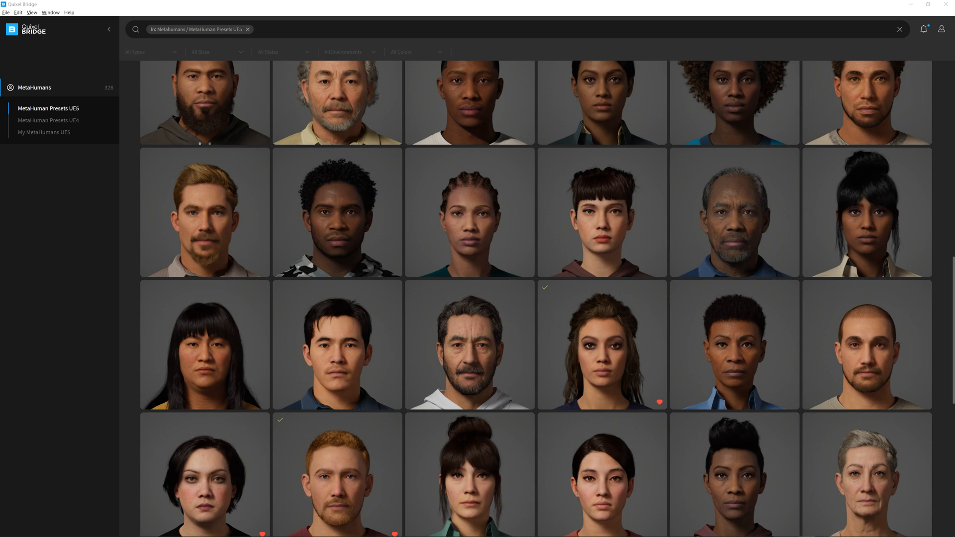
mouse_move(602, 331)
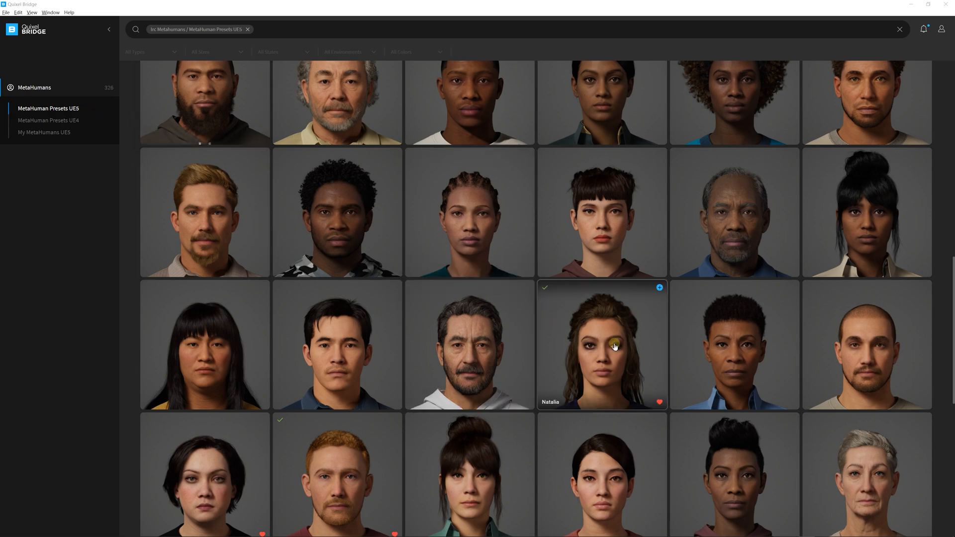
- Show Natalia's preset details and its download/export settings choices
click(602, 344)
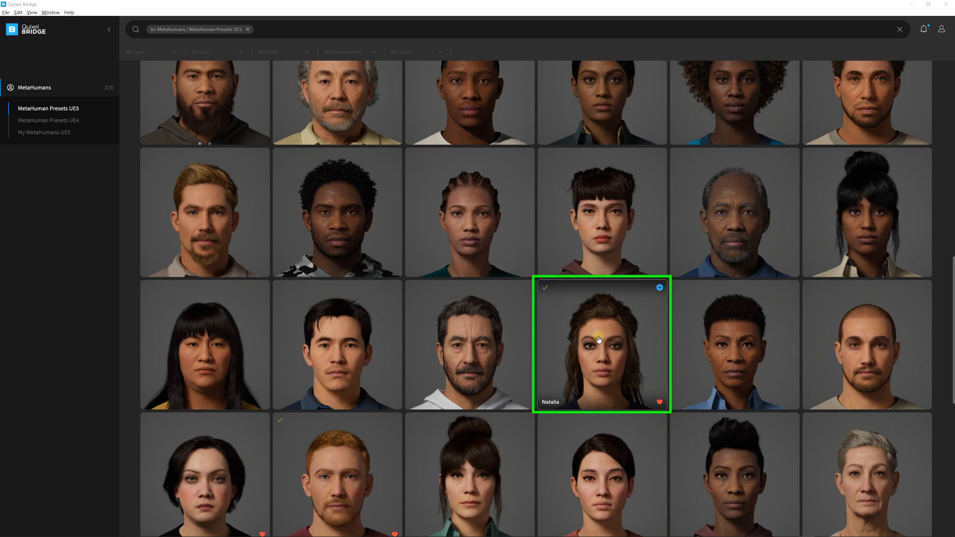
click(601, 346)
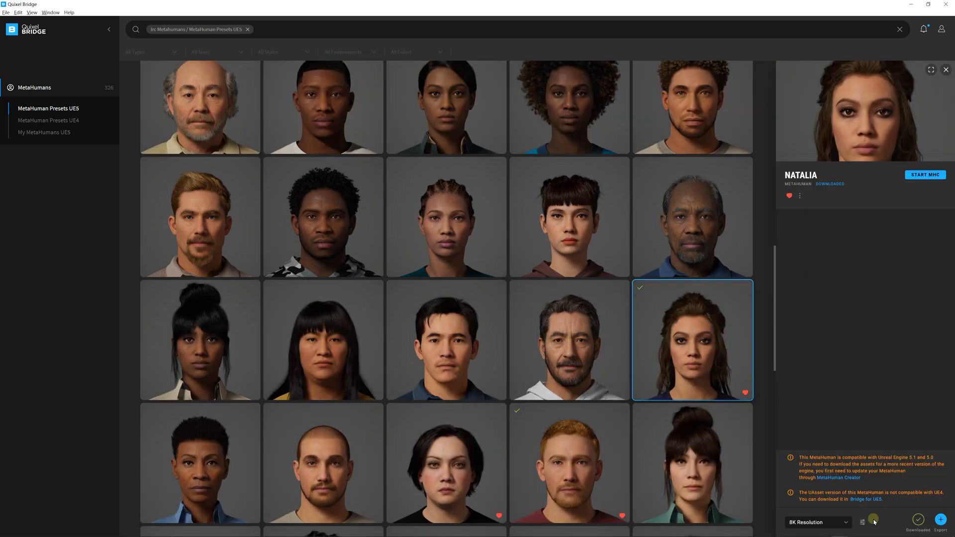
click(863, 522)
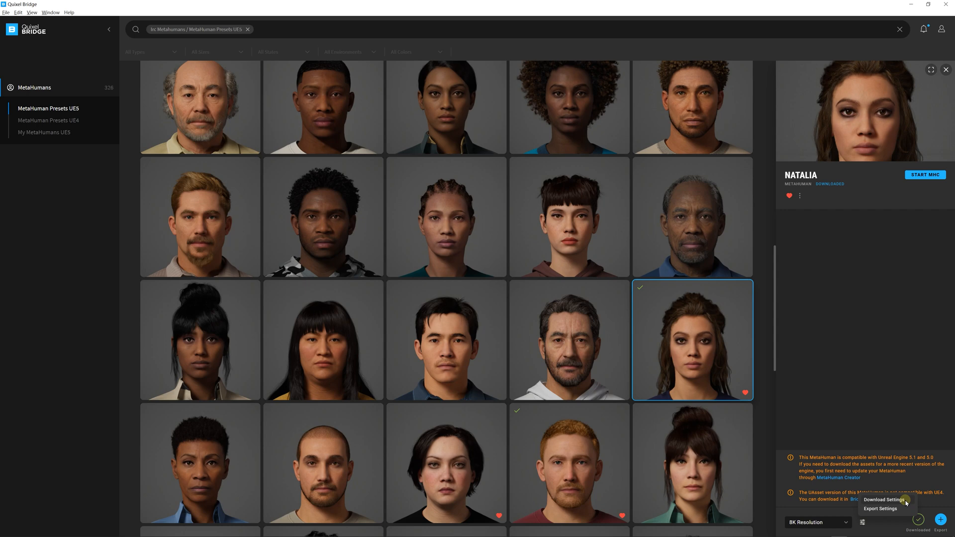
- In Download Settings, keep only LODs 0–3 and disable downloading all LODs for 3D plants
click(883, 499)
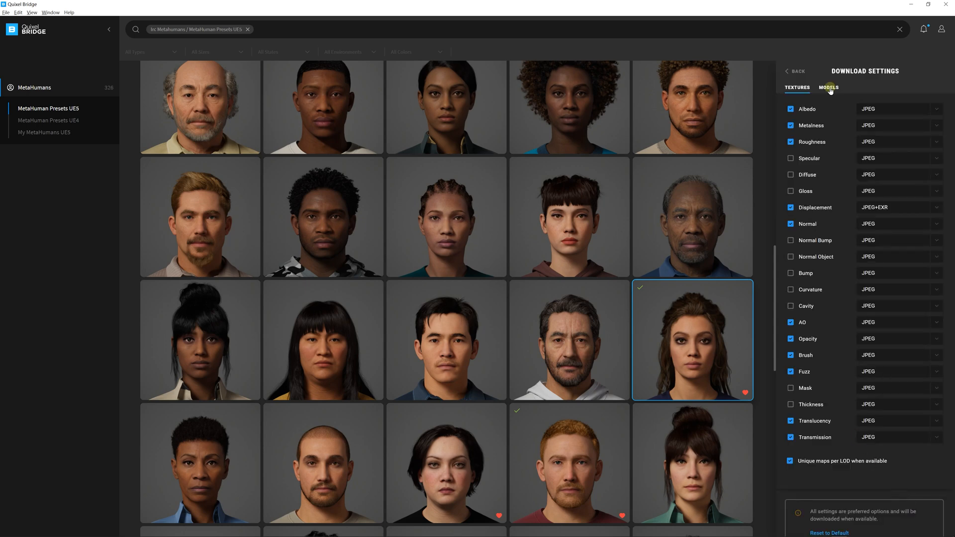
click(829, 87)
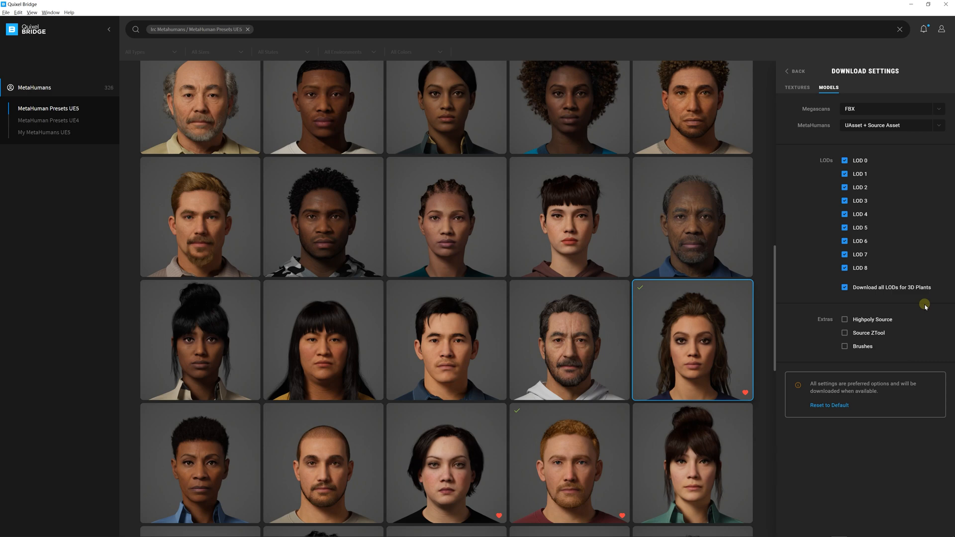
click(845, 287)
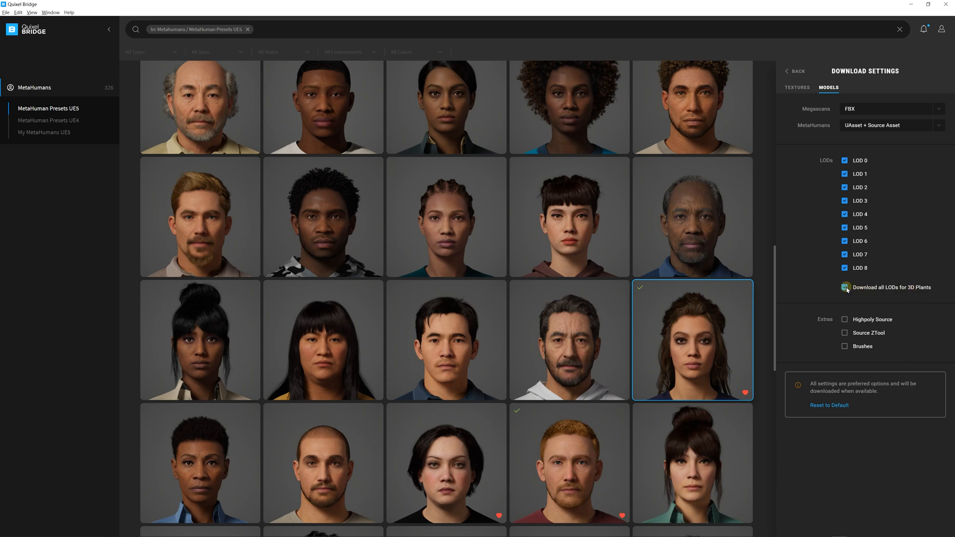
click(845, 286)
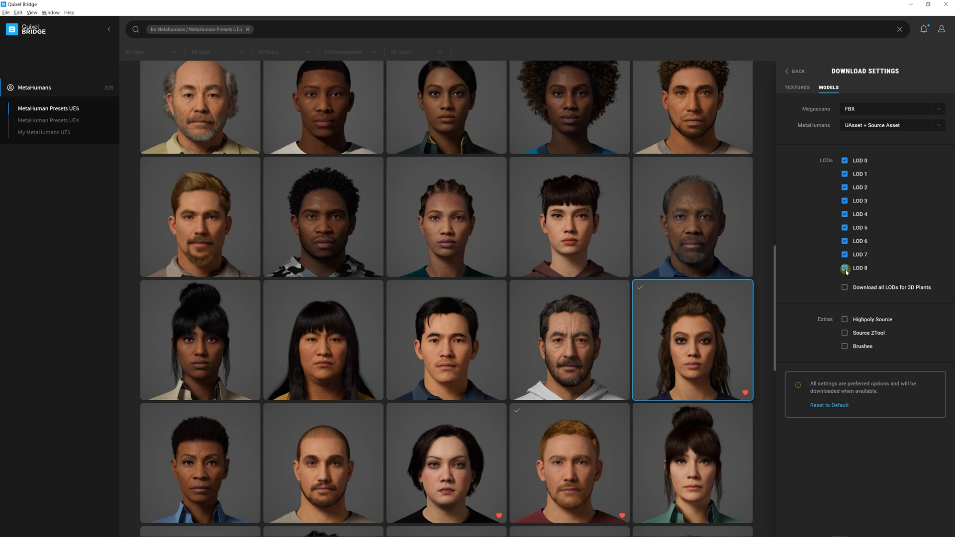
click(845, 268)
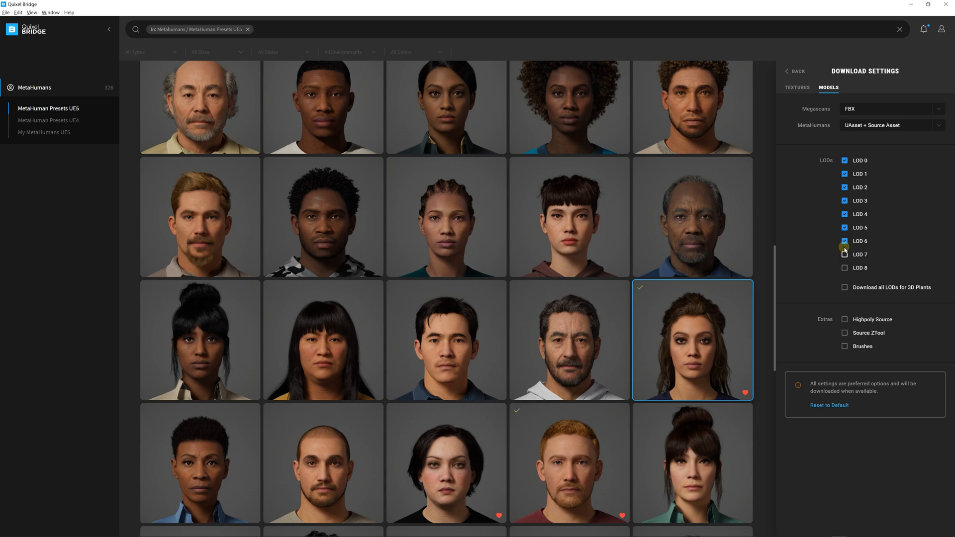
click(845, 241)
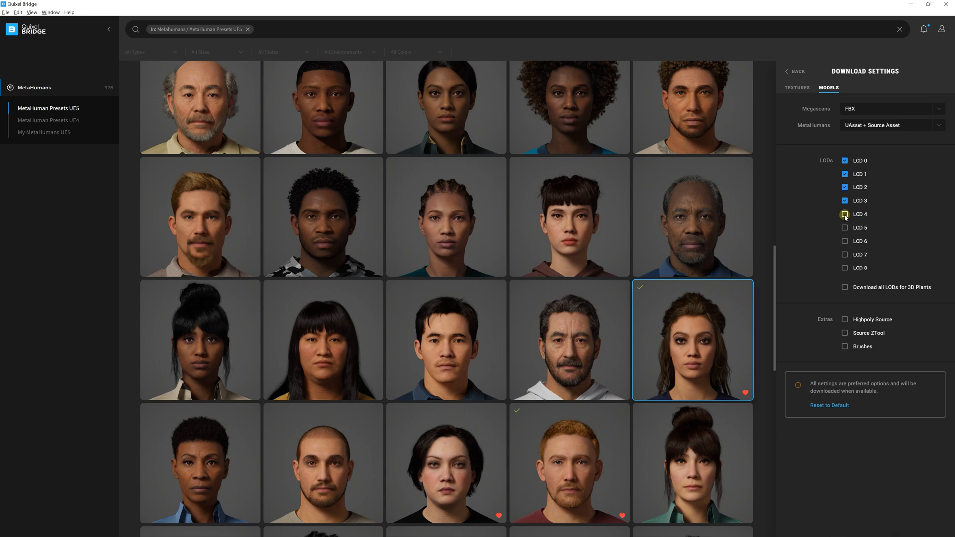
click(845, 213)
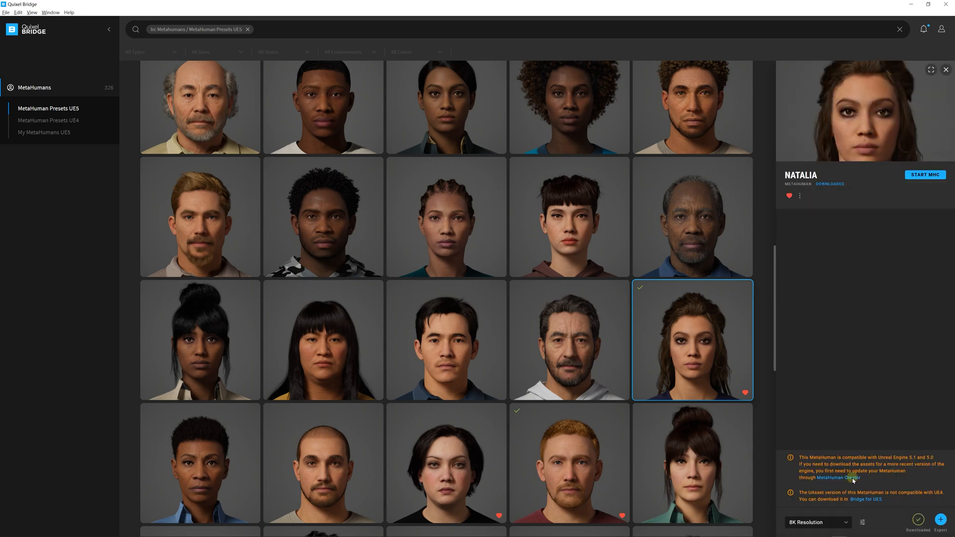
- In Export Settings for Maya, include LOD 1 so only LODs 0–2 export
click(862, 523)
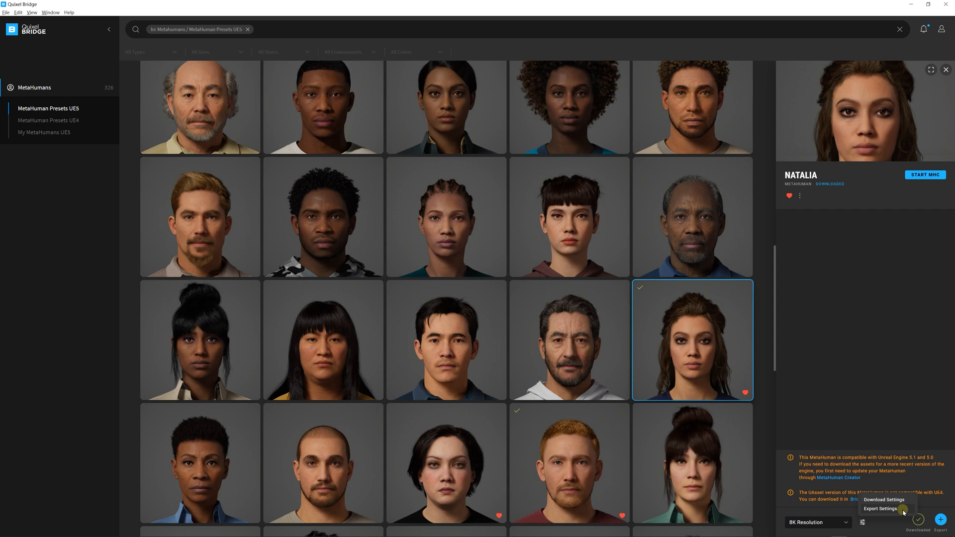
click(879, 510)
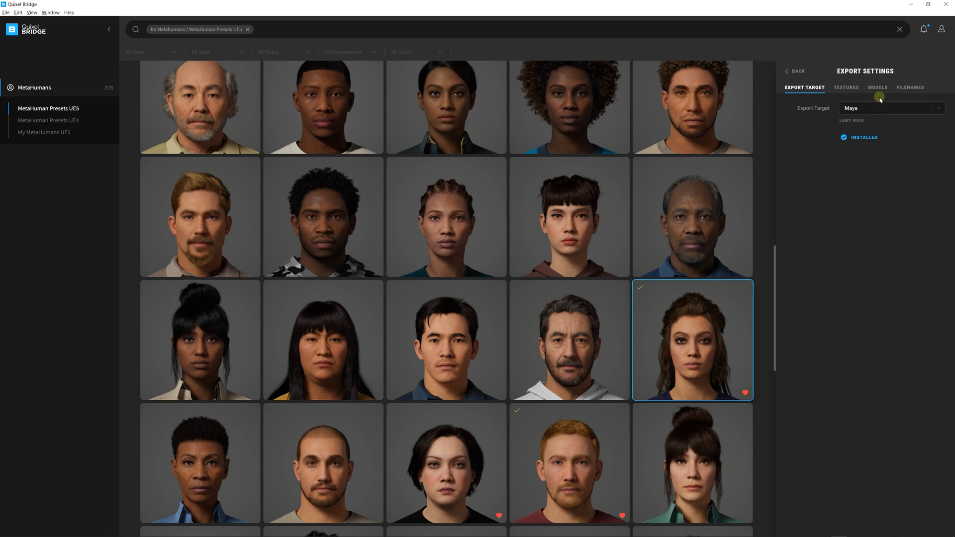
click(877, 87)
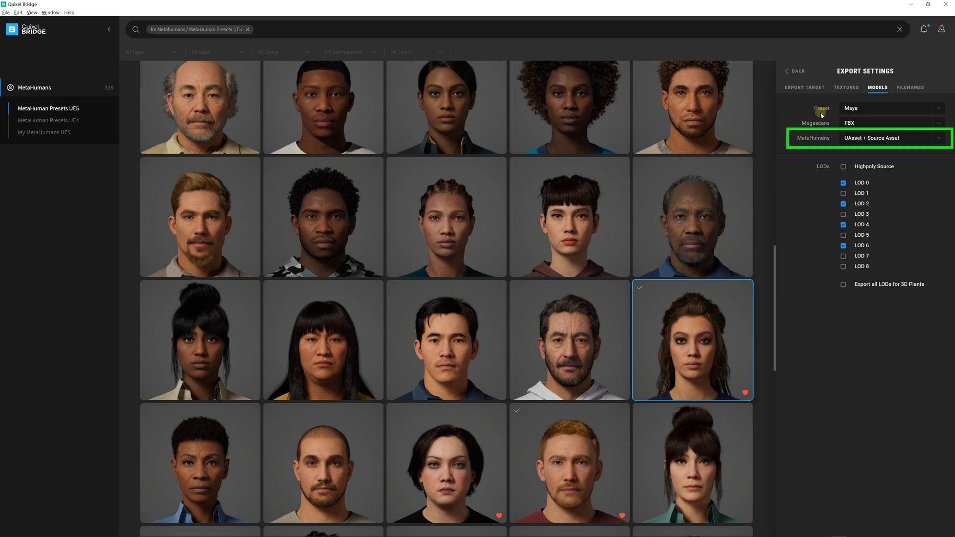
mouse_move(827, 142)
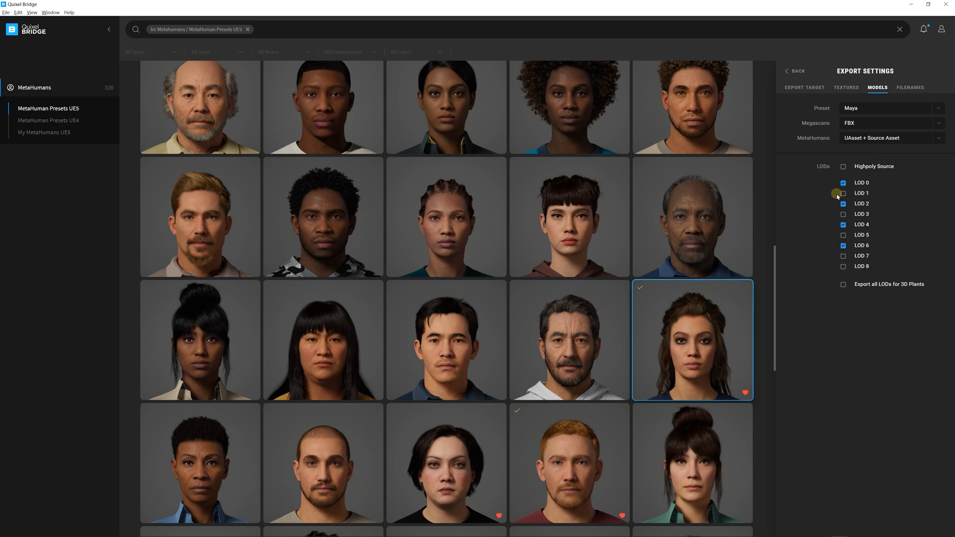
click(843, 194)
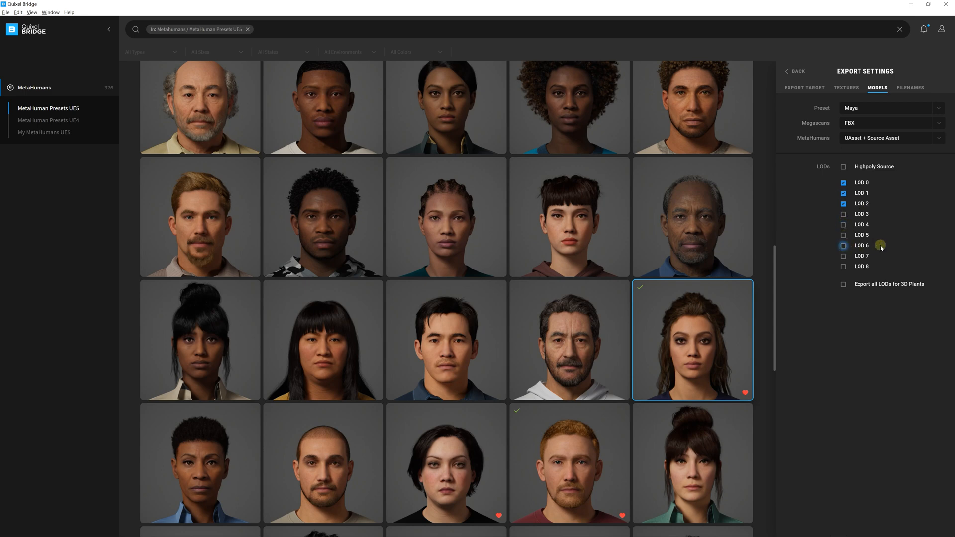
mouse_move(902, 233)
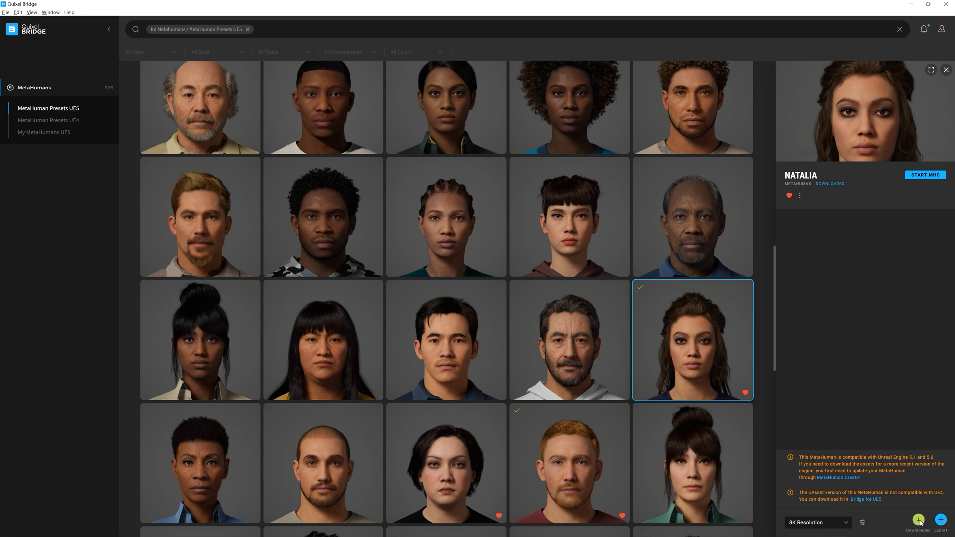
- Download Natalia with the new settings, confirm the download, and export her to Maya
click(917, 519)
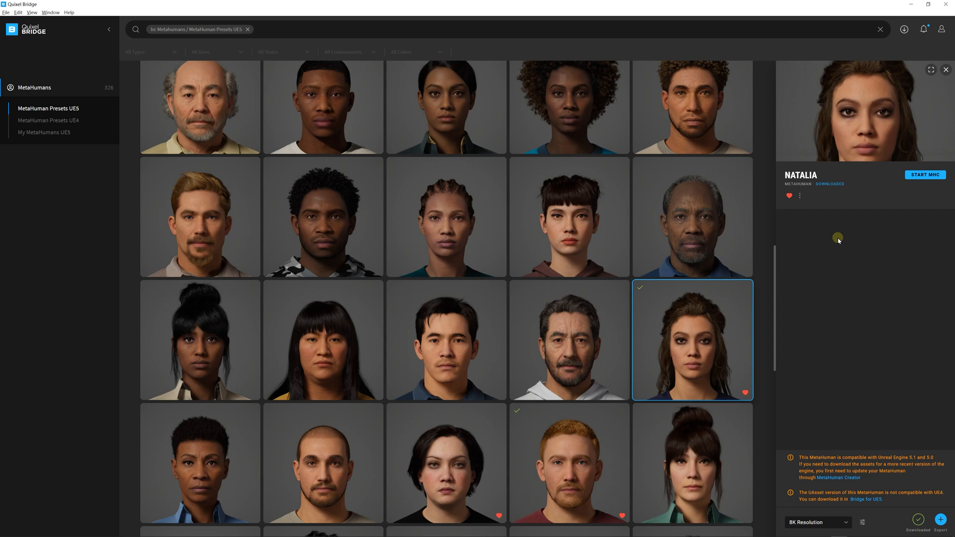
click(924, 29)
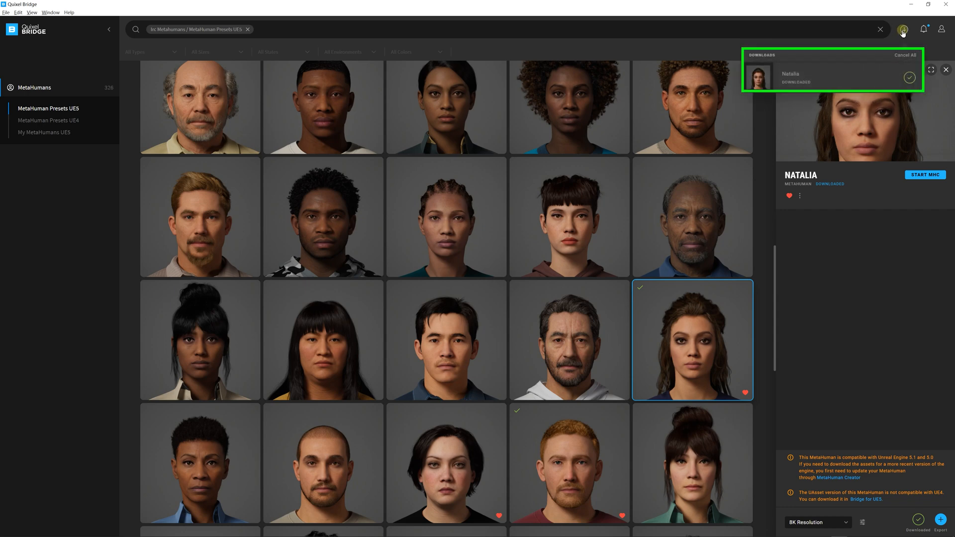
click(905, 29)
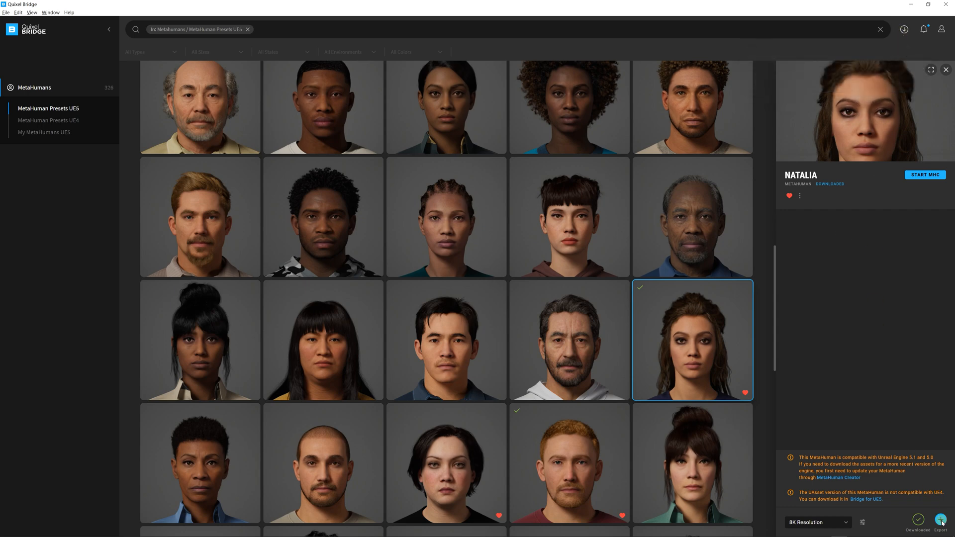
click(942, 521)
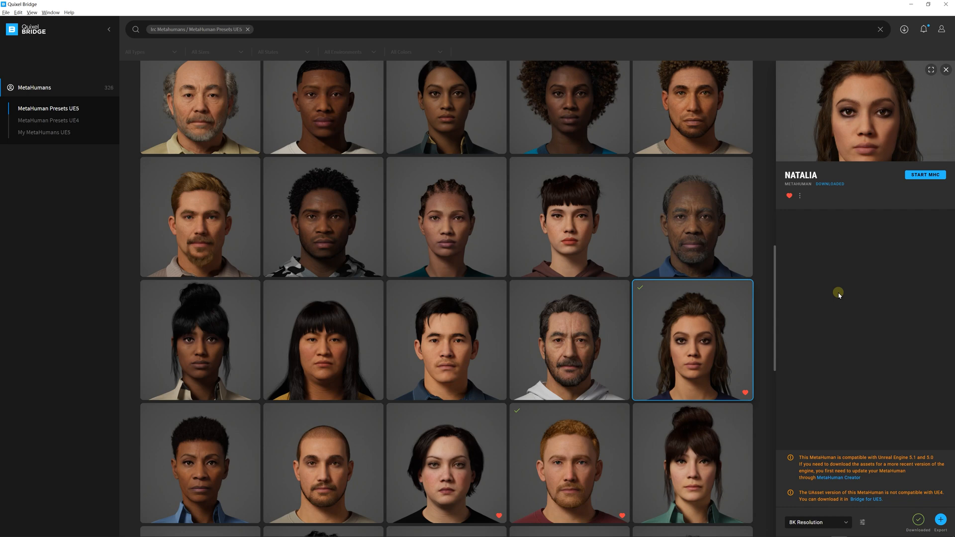
mouse_move(842, 332)
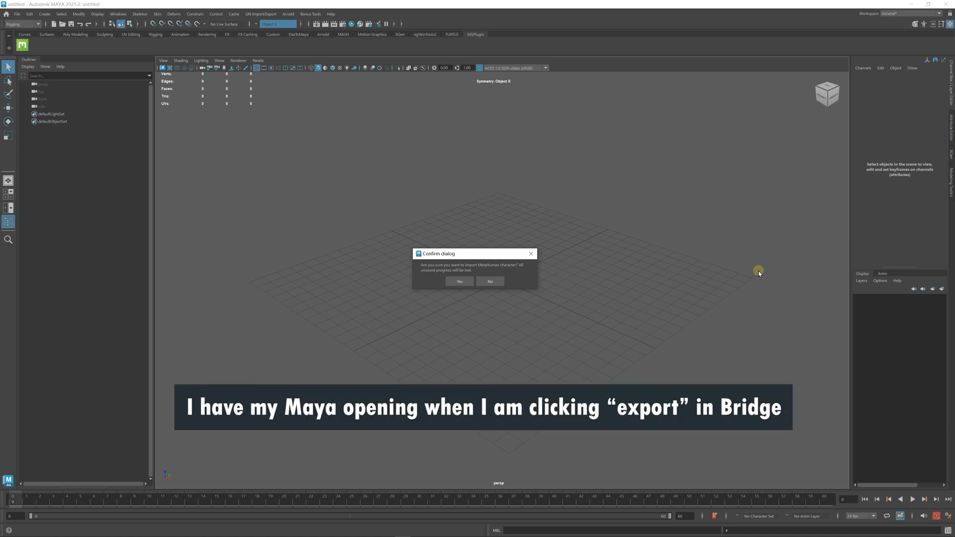
mouse_move(751, 273)
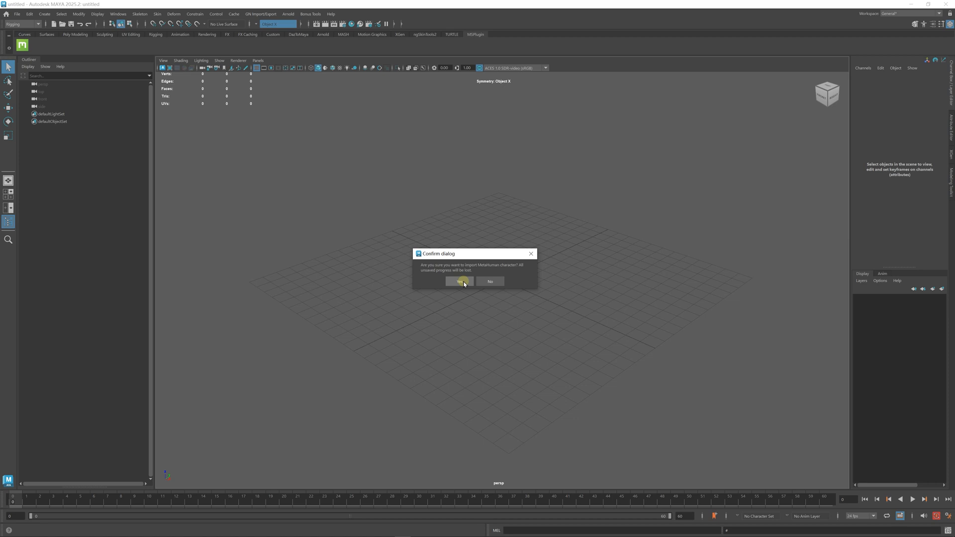
- Confirm importing the Natalia MetaHuman rig into the Maya scene
click(460, 281)
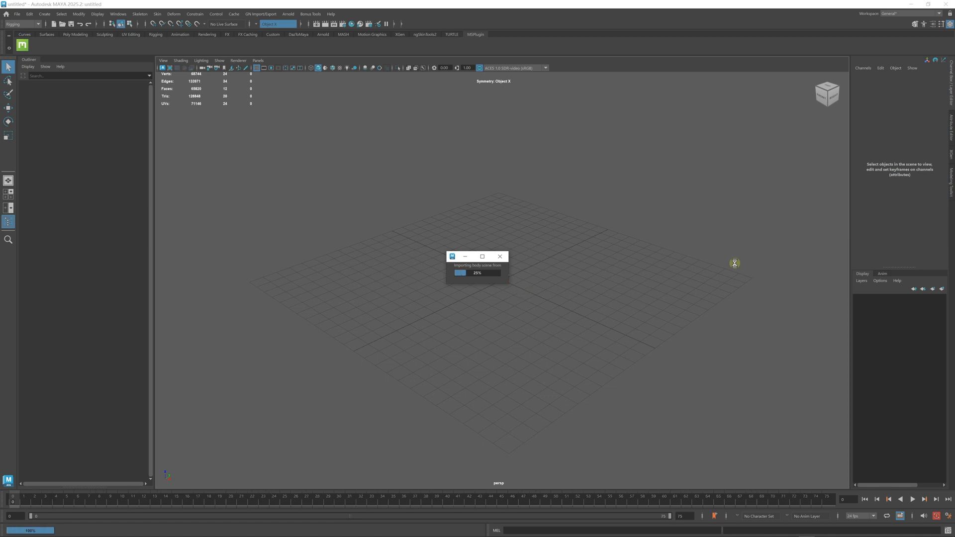
mouse_move(740, 255)
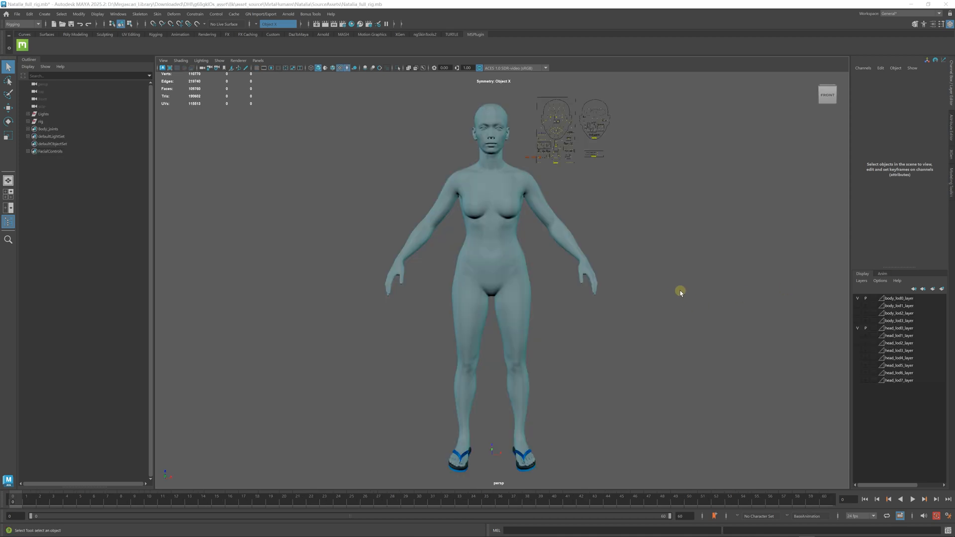
mouse_move(611, 232)
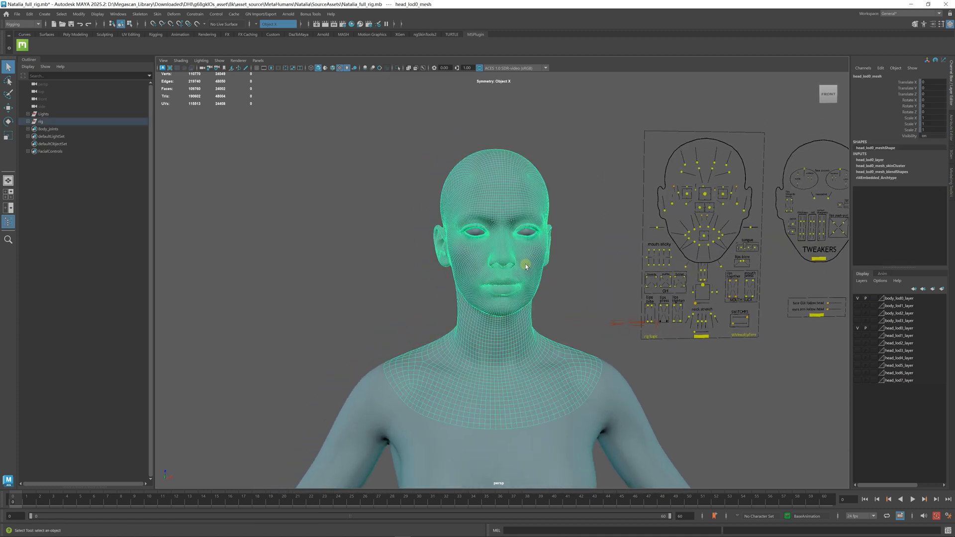
- Select head_lod0_mesh under rig > head_grp > head_lod0_grp in the Outliner
click(31, 122)
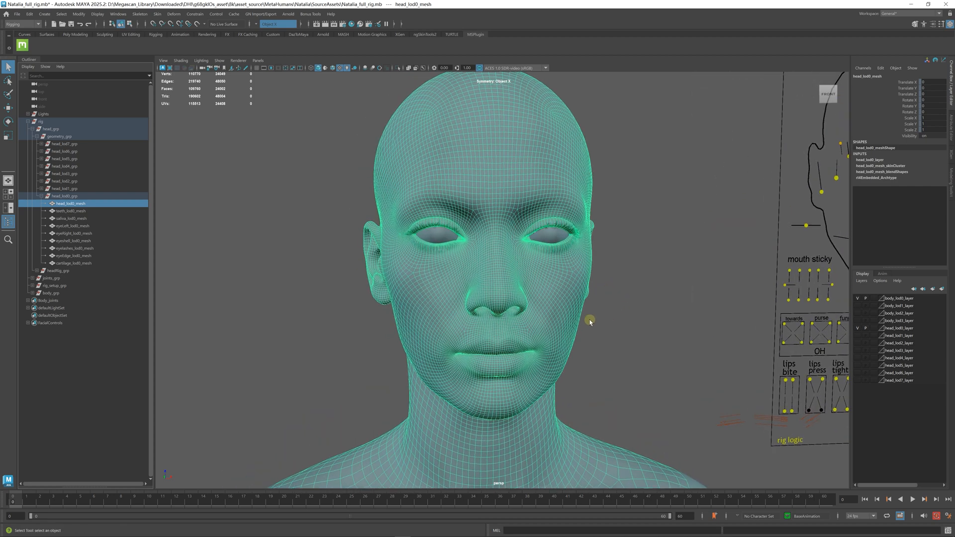
mouse_move(623, 304)
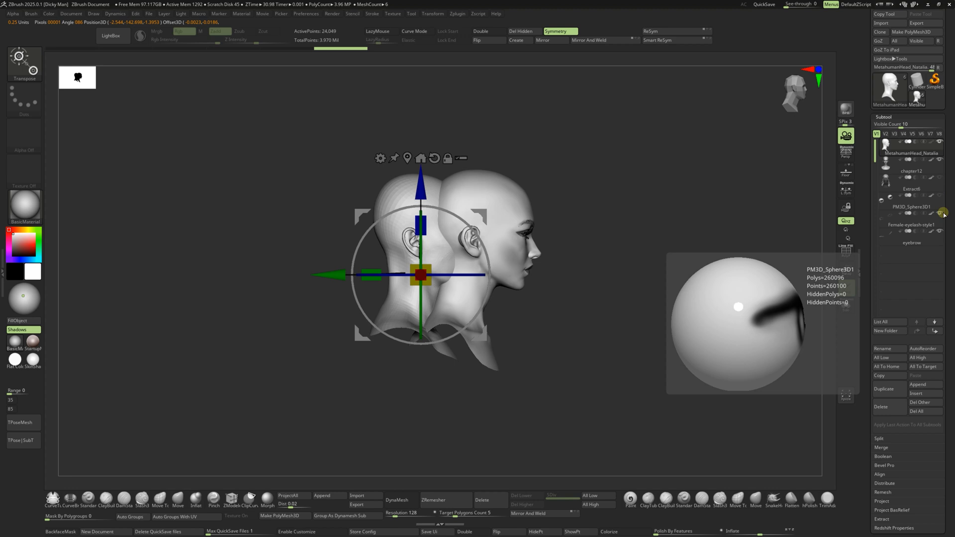
- Select the PM3D_Sphere3D1 subtool to check the imported MetaHuman head sits beside the sculpt
click(912, 171)
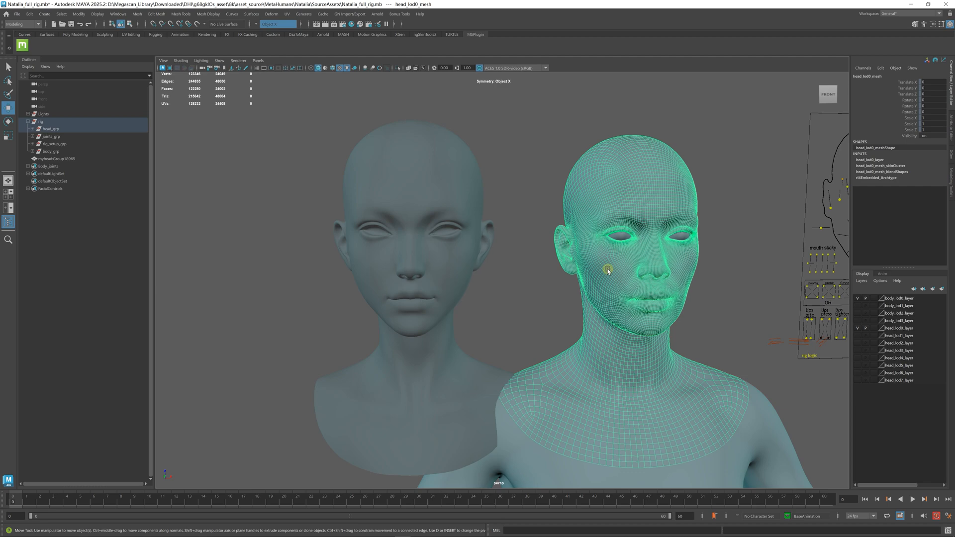
- Show the sculpted head's UV shells in the UV Editor, placed beside the two heads
click(286, 14)
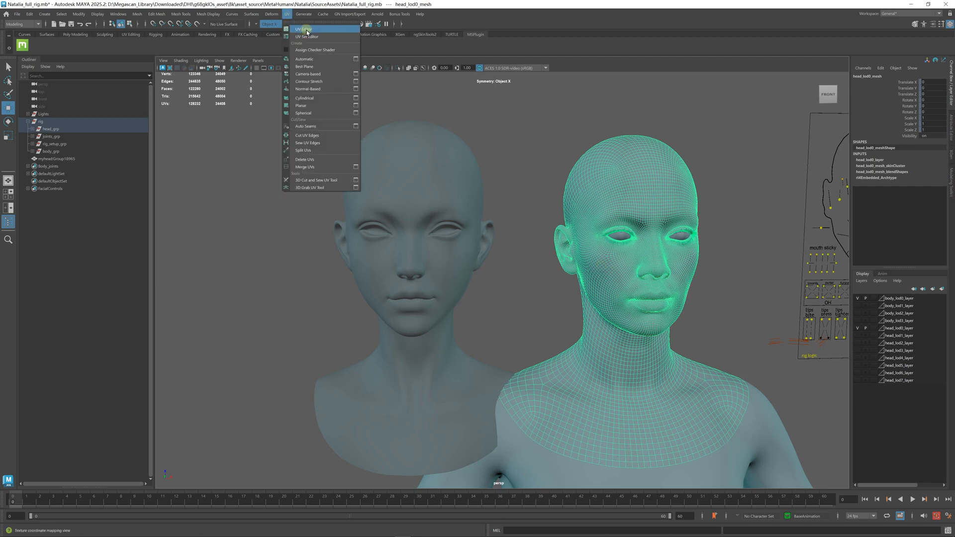
click(306, 37)
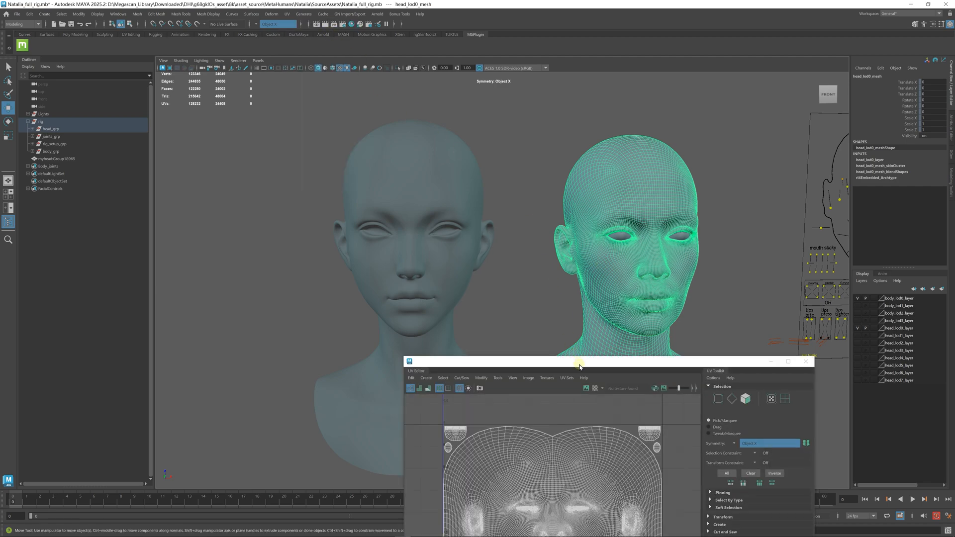
drag(579, 365, 672, 188)
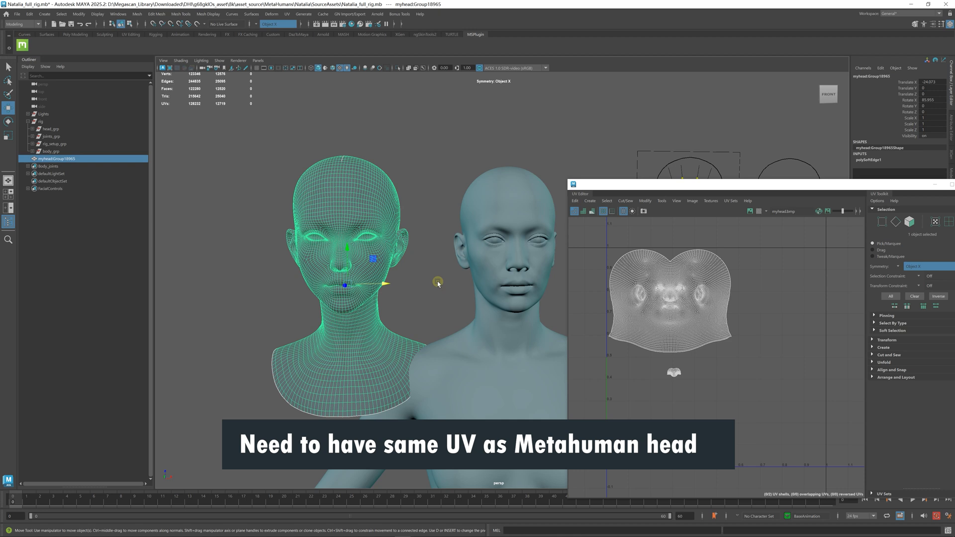
mouse_move(456, 287)
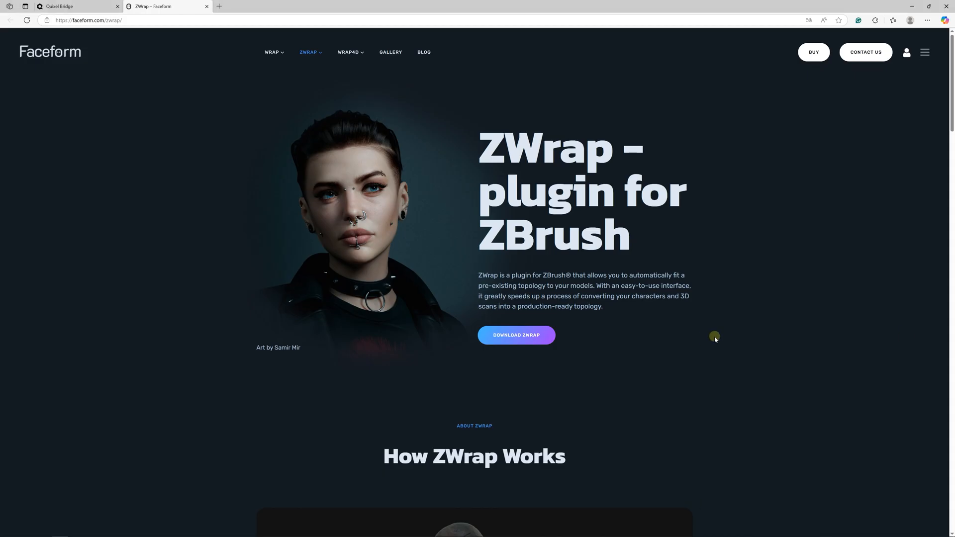
mouse_move(715, 337)
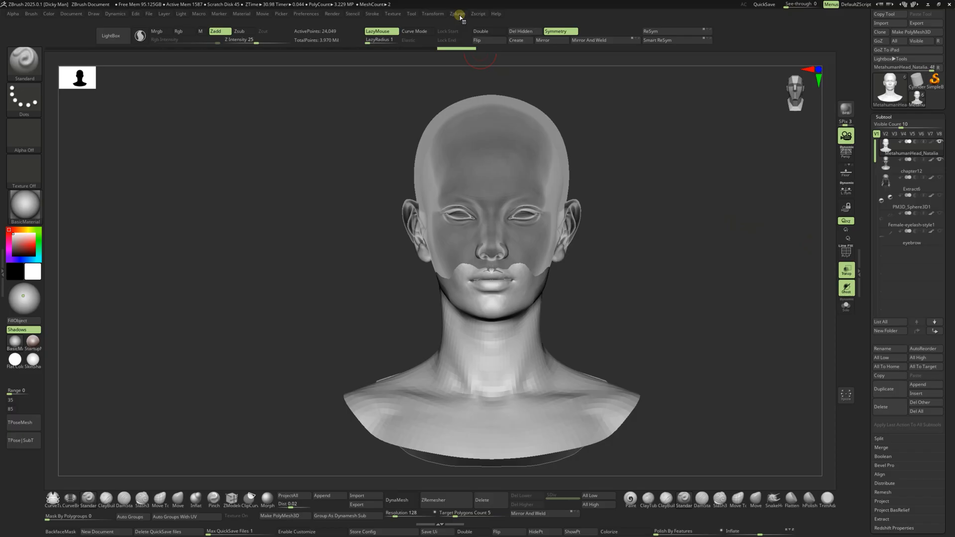
- Start a ZWrap fitting session from the Zplugin menu
click(456, 13)
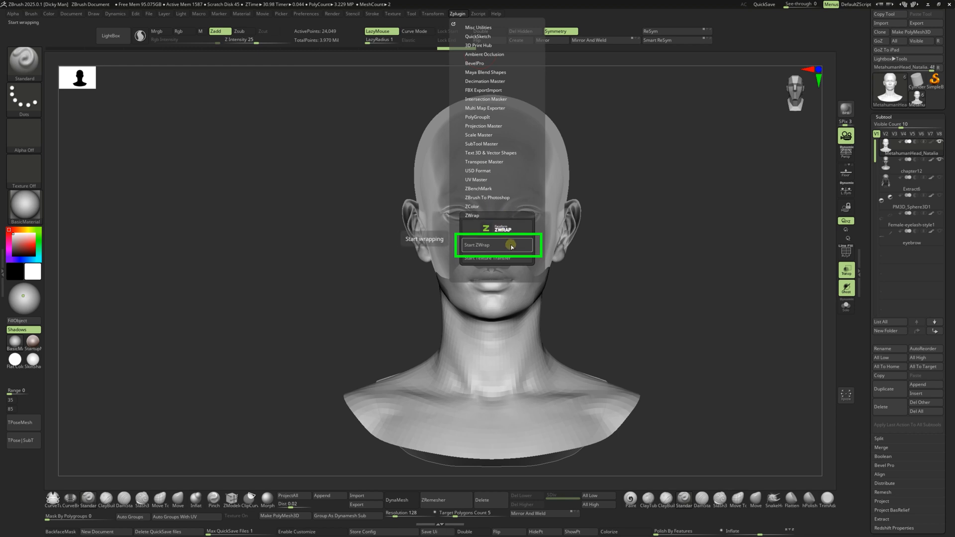
click(479, 245)
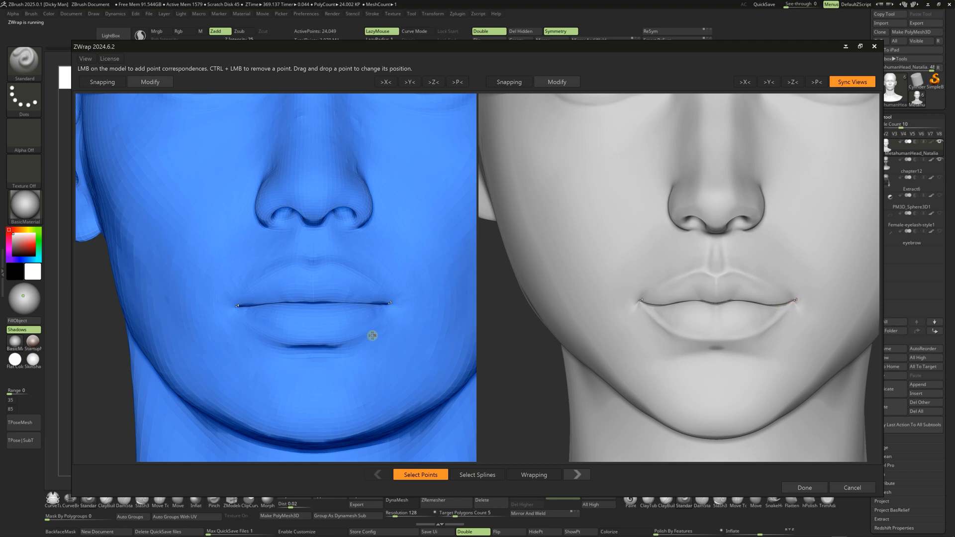
- Mark a matching lower-lip landmark on both heads and proceed to the Wrapping stage
scroll(down, 3)
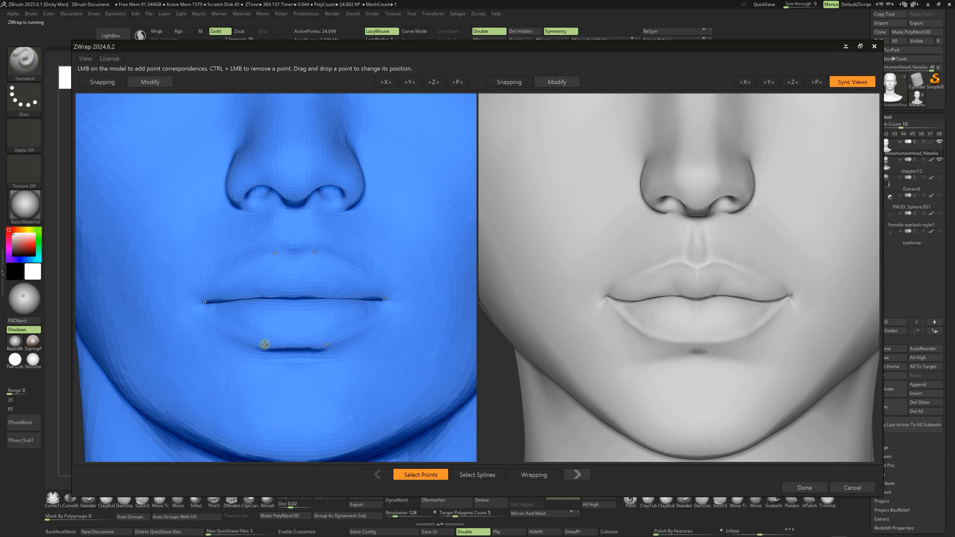
click(675, 340)
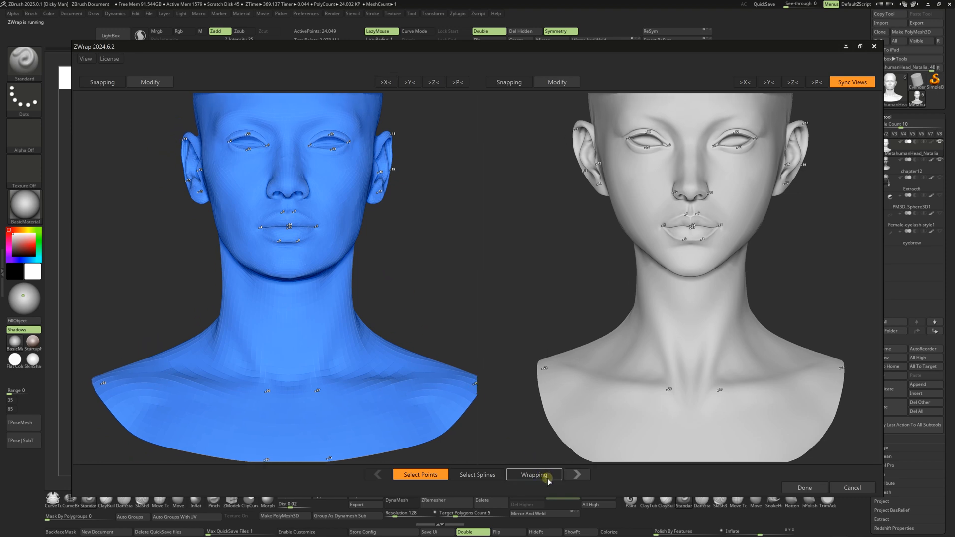
click(533, 475)
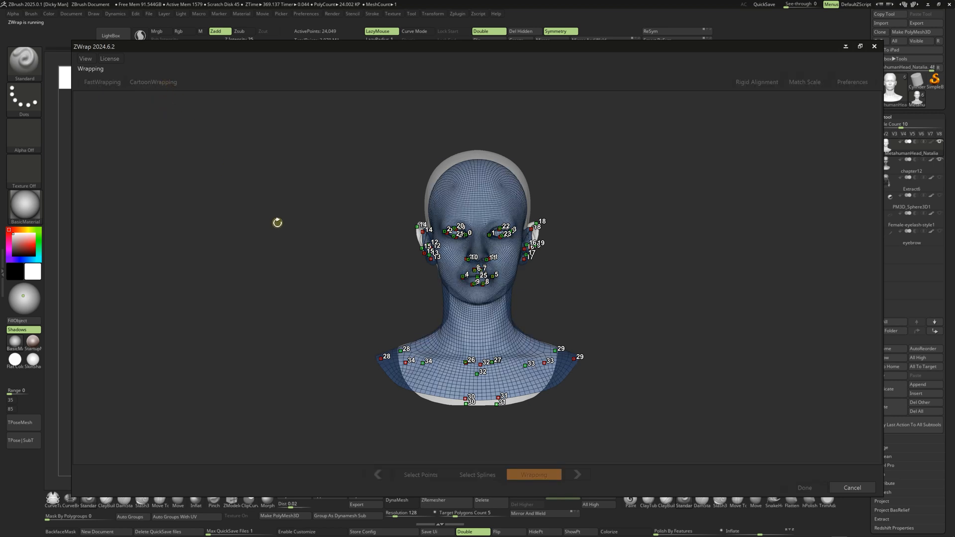
- Run the wrap so the MetaHuman mesh takes the sculpted head's shape through all passes
click(534, 475)
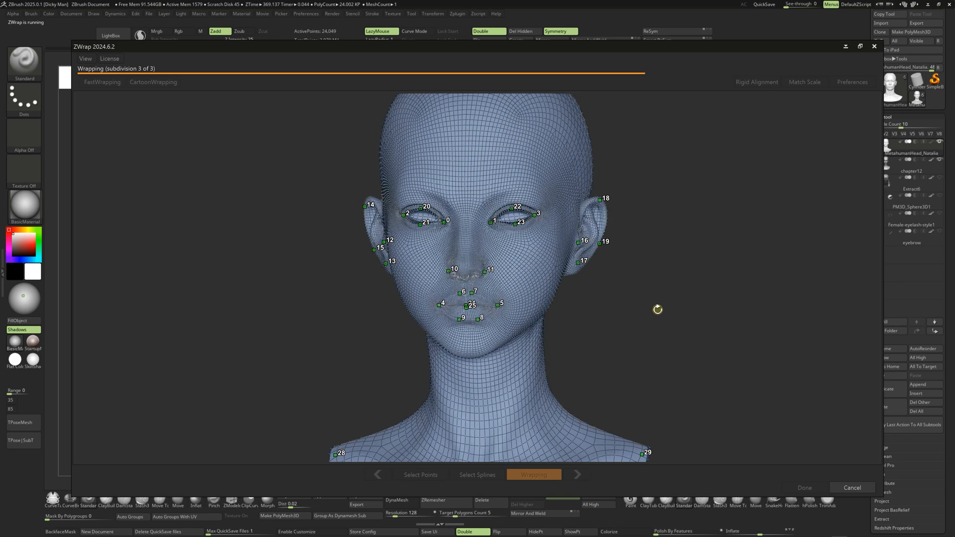
click(804, 488)
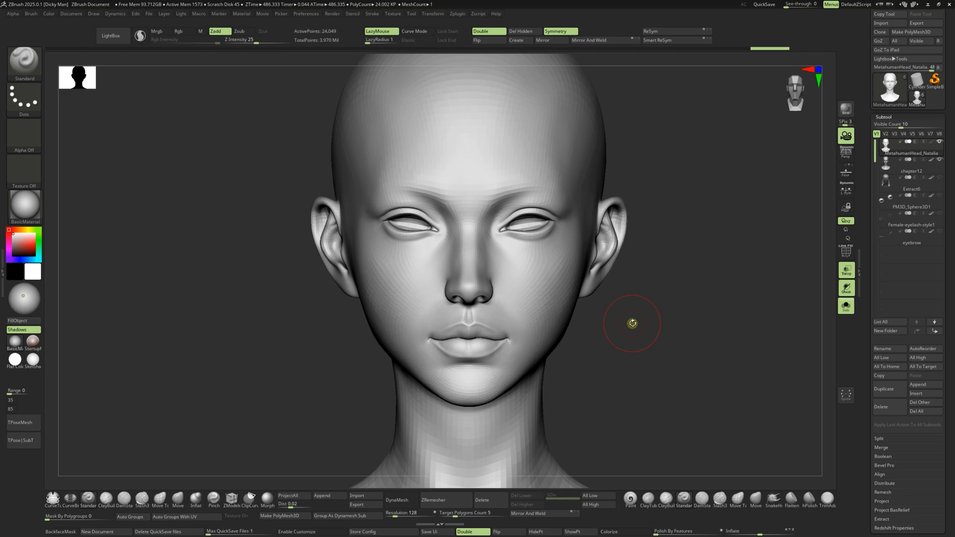
mouse_move(678, 316)
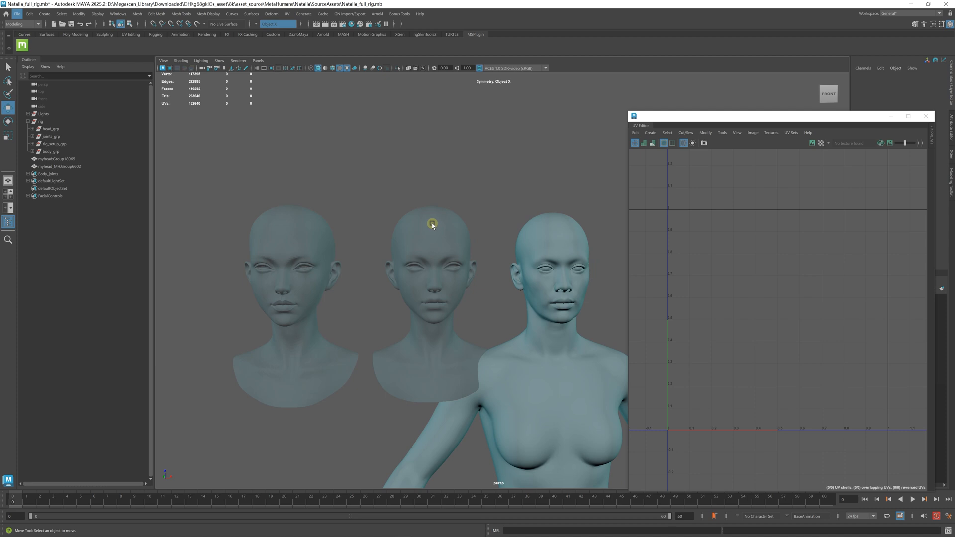
- Select the freshly imported wrapped head in the Maya viewport
click(544, 240)
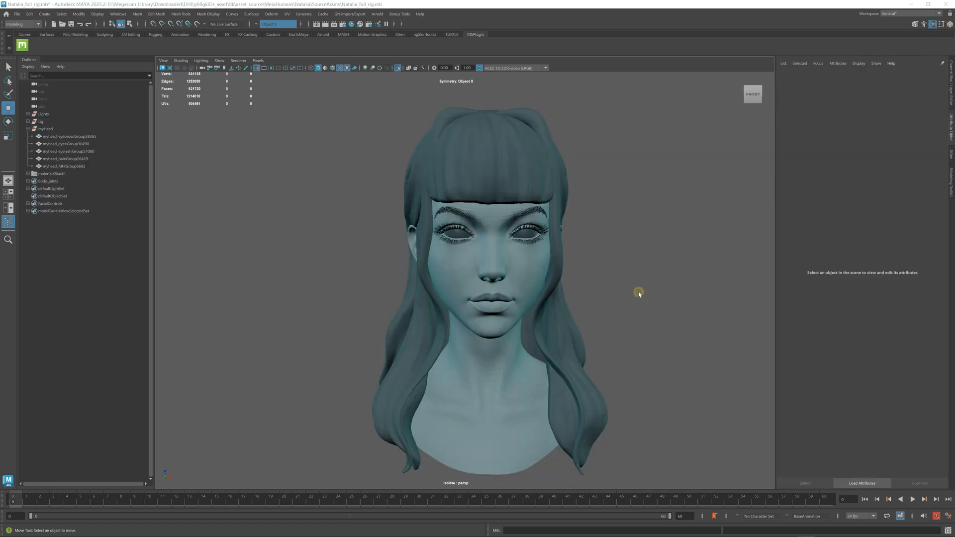
mouse_move(562, 217)
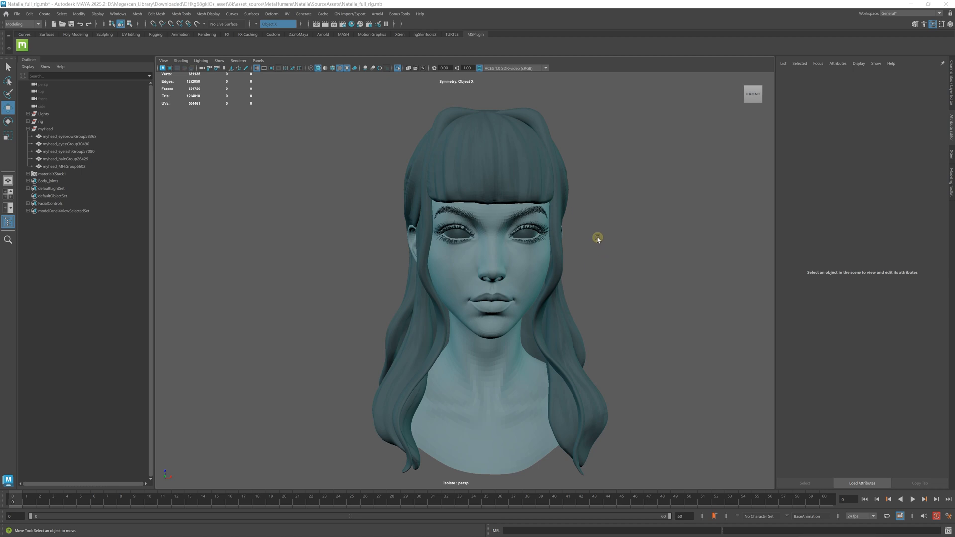
- Pick the myhead group in the Outliner holding head, hair, brows, lashes and eyes
click(46, 128)
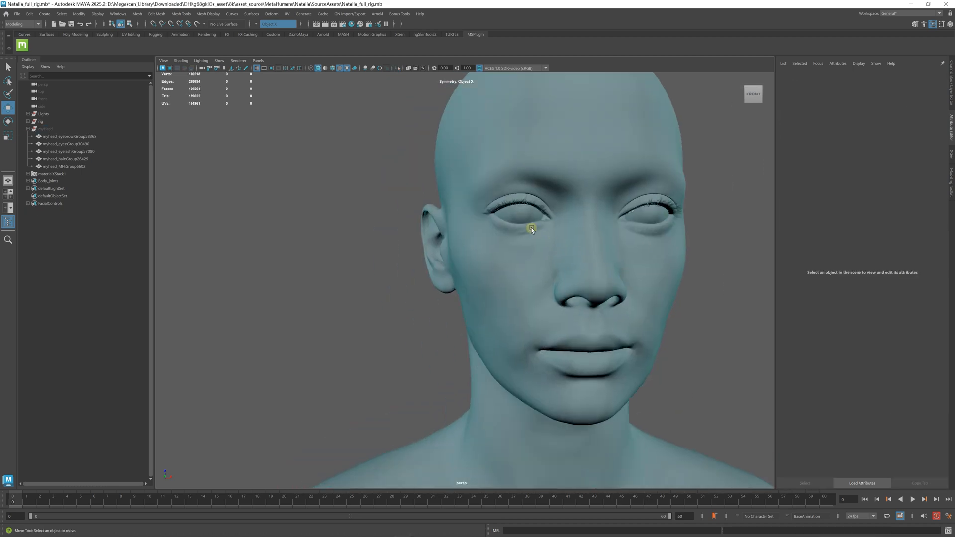
- Select Natalia's left eyeball mesh and show its transform channels in the Channel Box
click(602, 230)
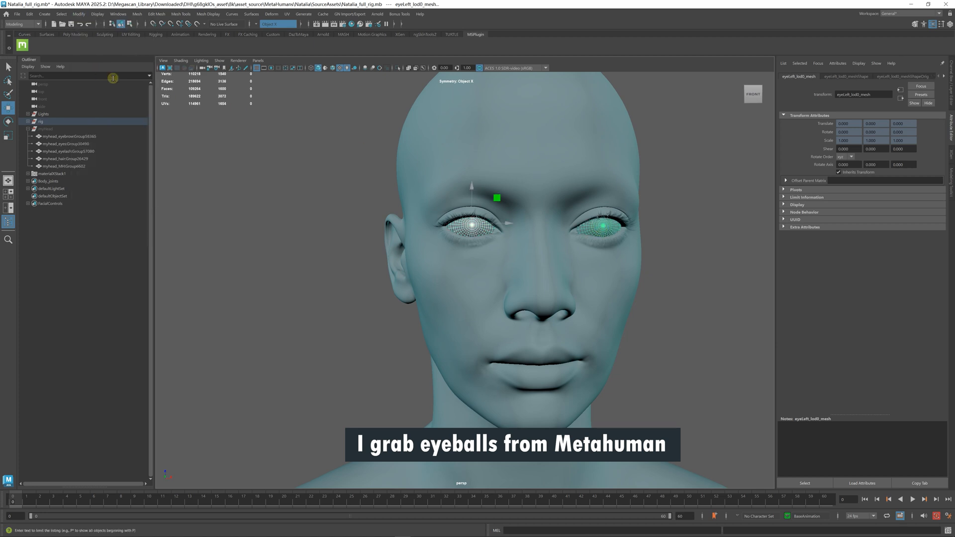
click(932, 24)
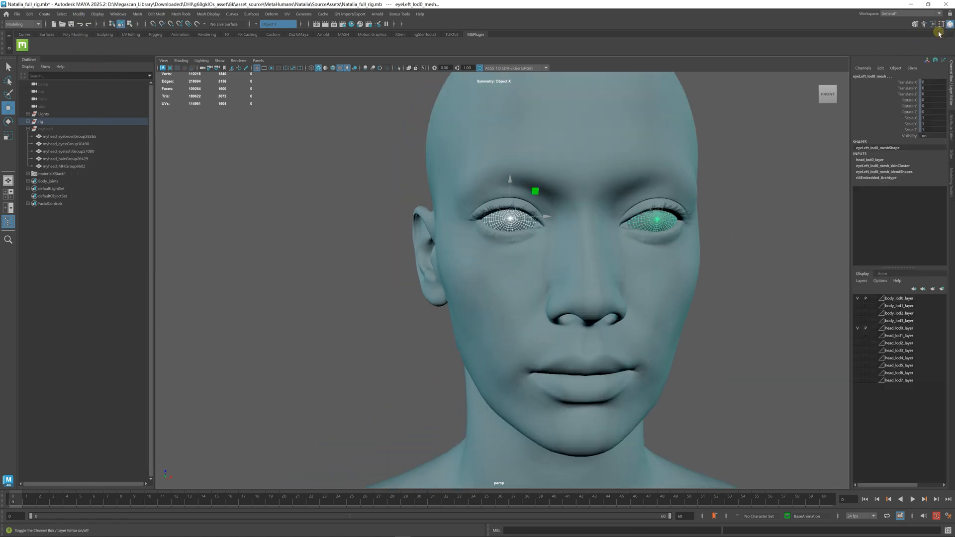
right_click(902, 117)
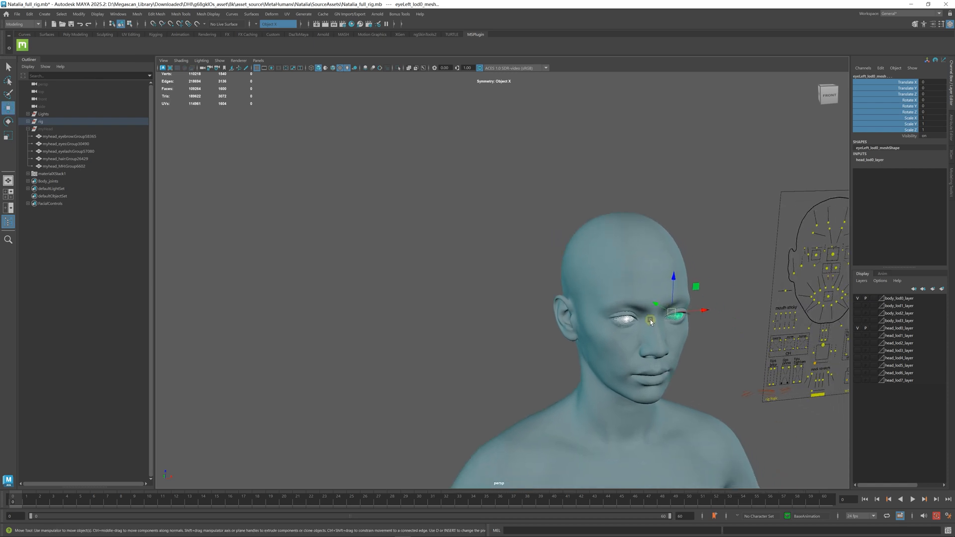
- Isolate both eyeball meshes and scale them to about 1.145 inside the eye sockets
drag(670, 314, 728, 344)
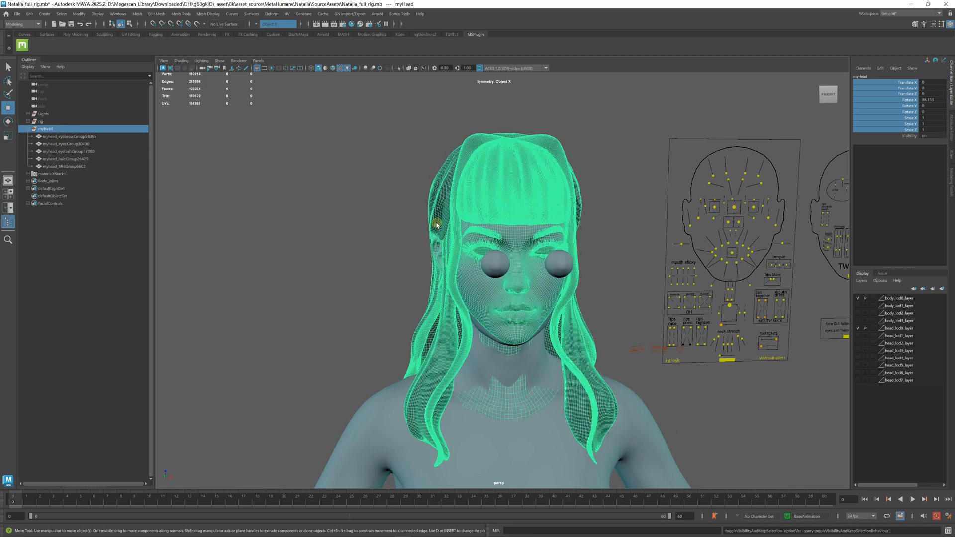
mouse_move(501, 272)
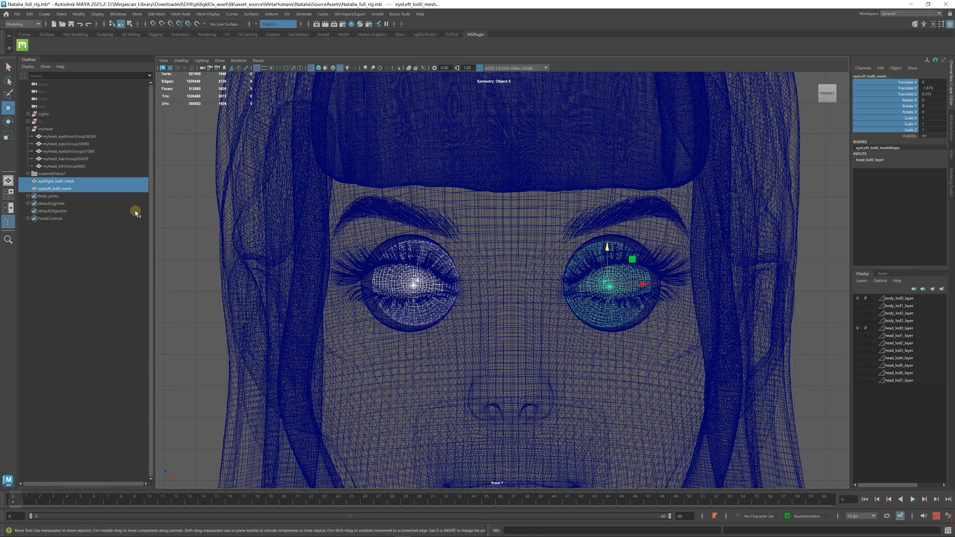
click(56, 181)
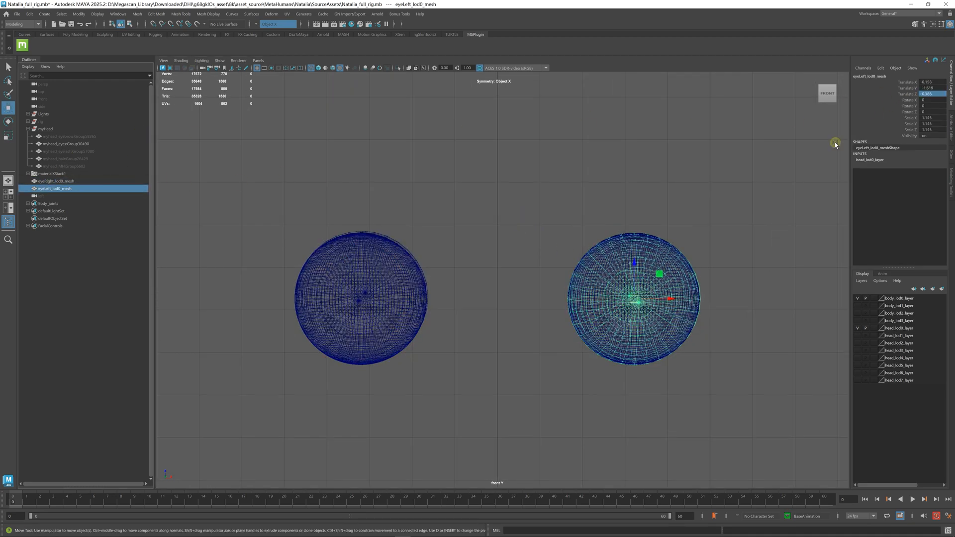
click(56, 181)
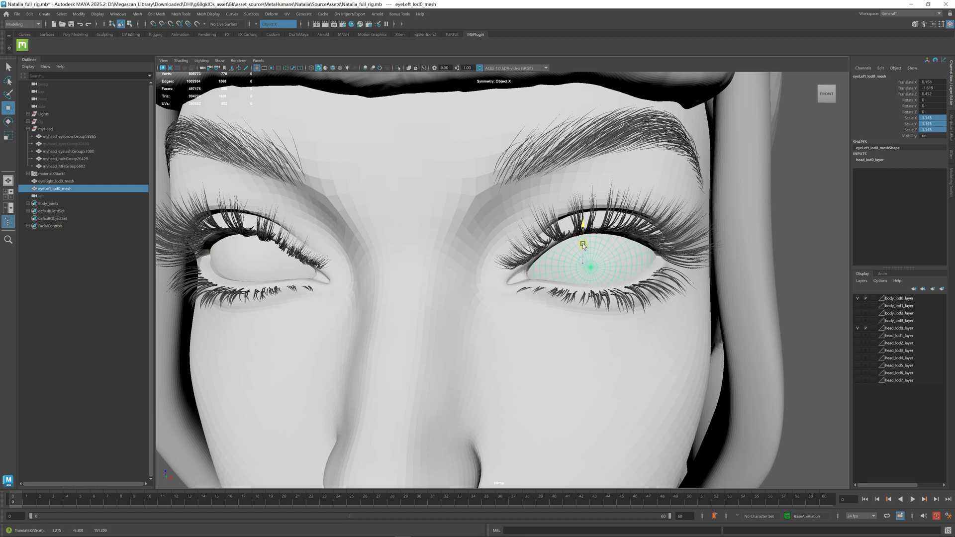
- Nudge the left eyeball into its socket, then select the hair group in the Outliner
drag(583, 244, 587, 238)
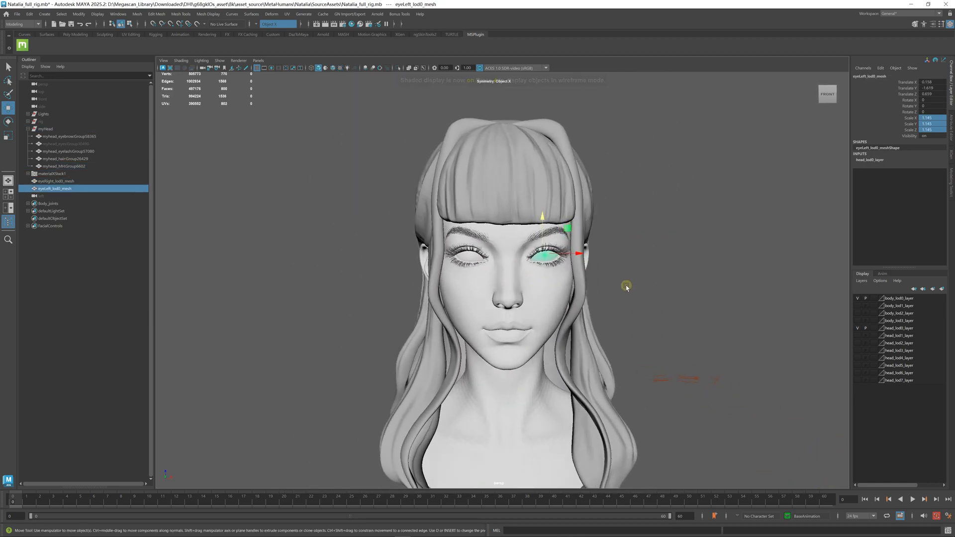
click(61, 166)
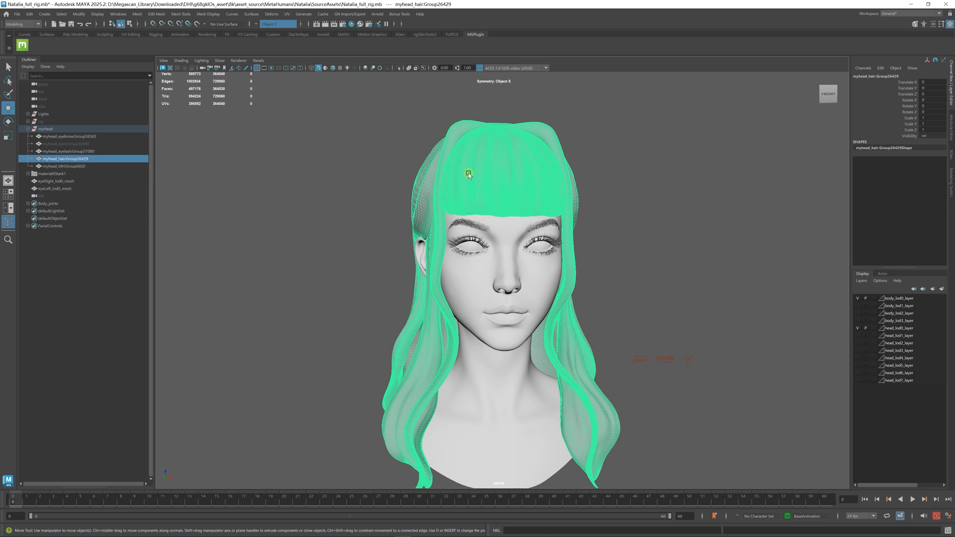
- Select the lash, brow and right eyeball meshes with the head parts, inspecting their materials
click(67, 137)
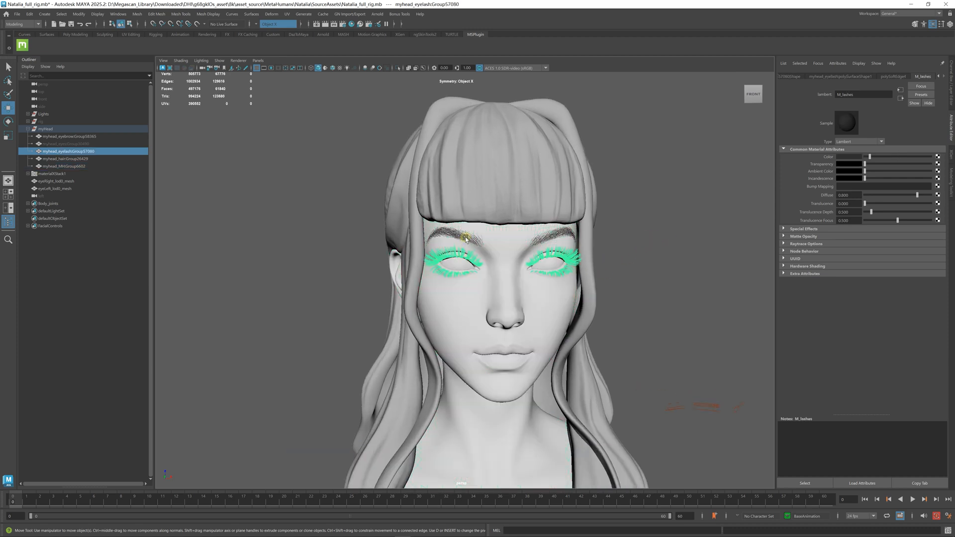
click(67, 137)
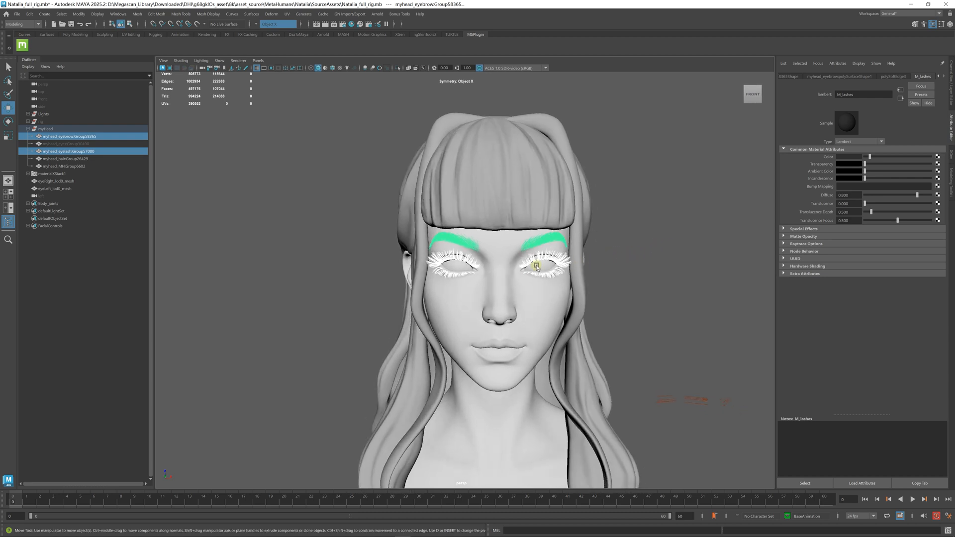
click(55, 181)
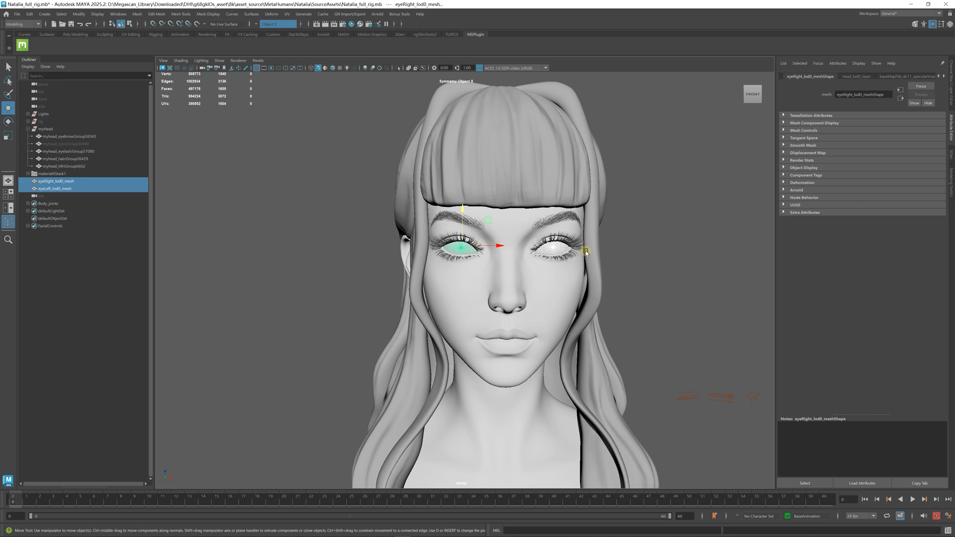
scroll(down, 3)
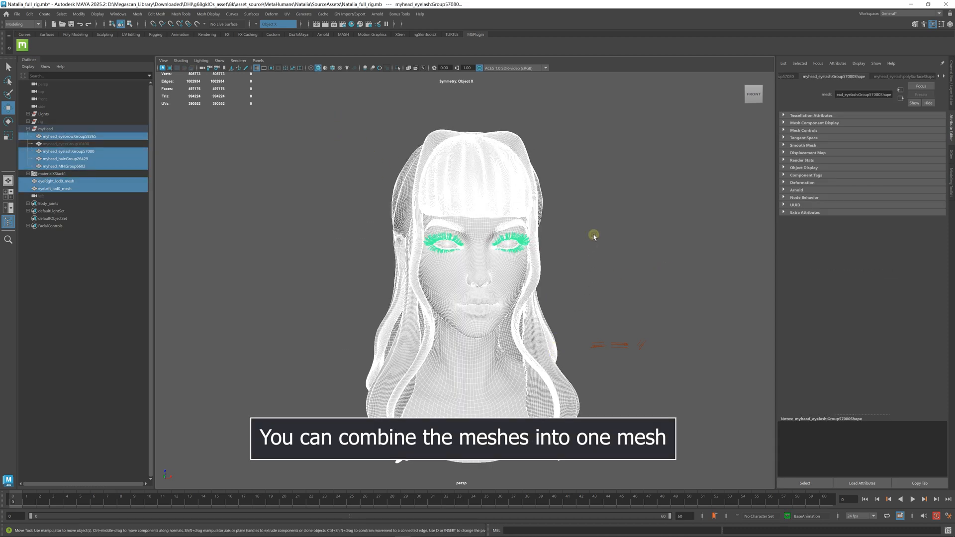
- Combine the selected head parts and export them as MyHead.fbx
right_click(593, 237)
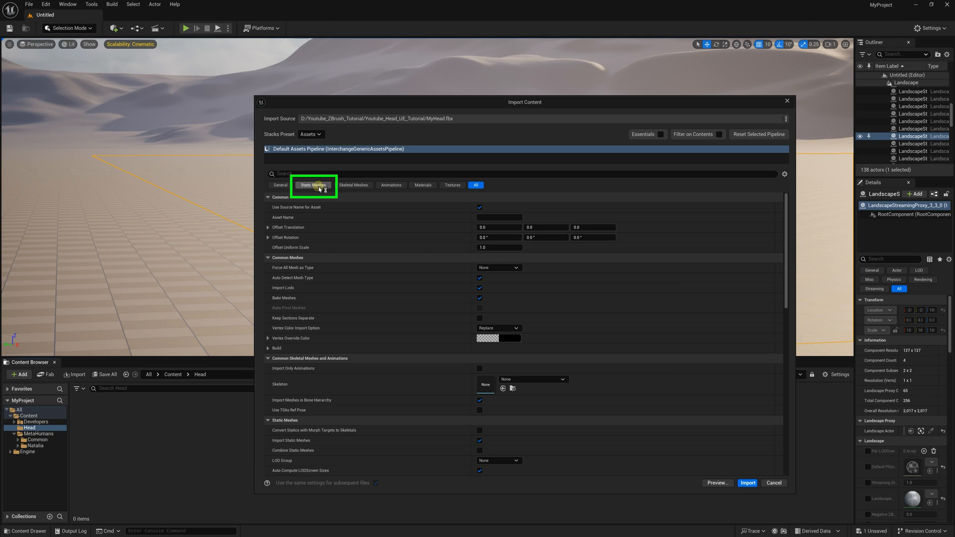
- Import MyHead.fbx as a static mesh with its materials into the Head folder
click(313, 185)
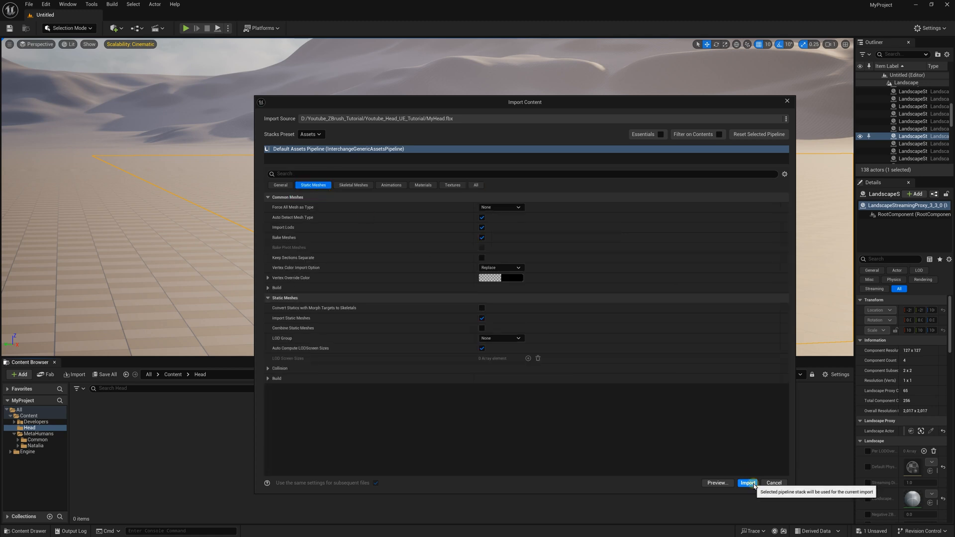
click(748, 484)
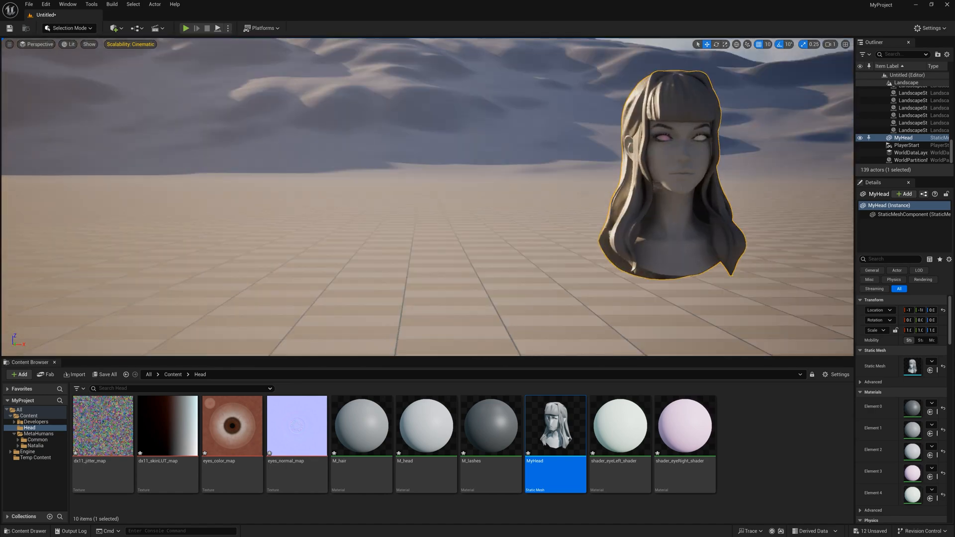
- Focus the viewport on MyHead and browse to Content > MetaHumans > Natalia
click(829, 43)
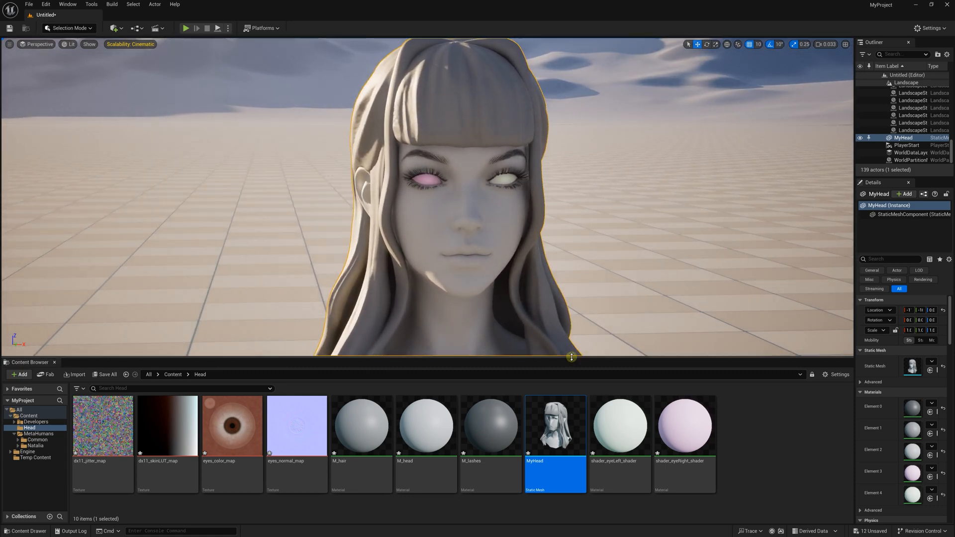
click(33, 425)
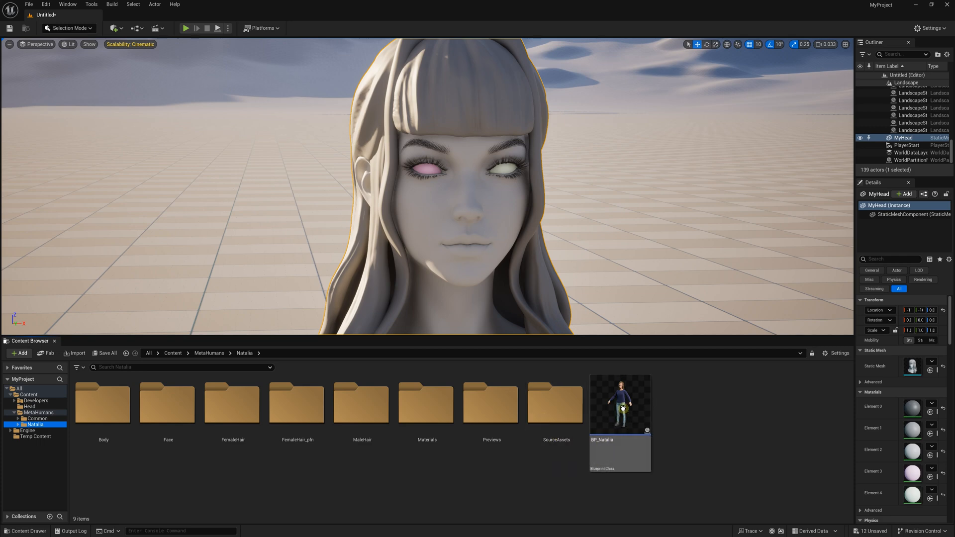
- Preview BP_Natalia, then show her Face/Materials/Baked skin materials in a second browser
double_click(620, 404)
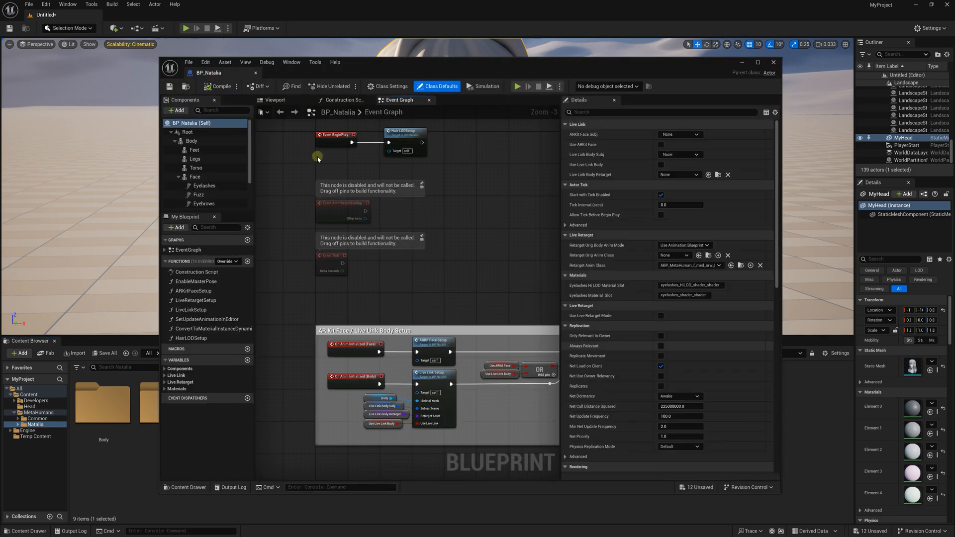
click(275, 100)
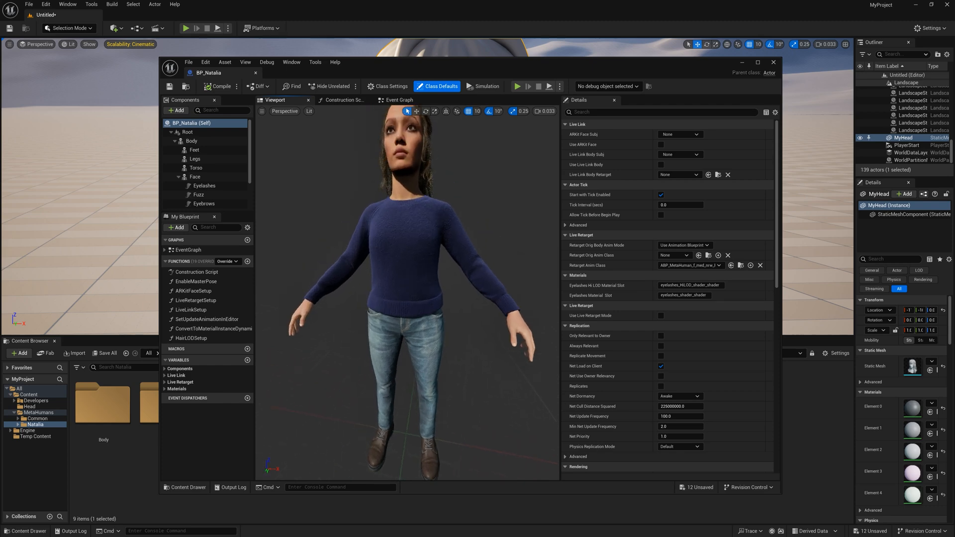
click(195, 177)
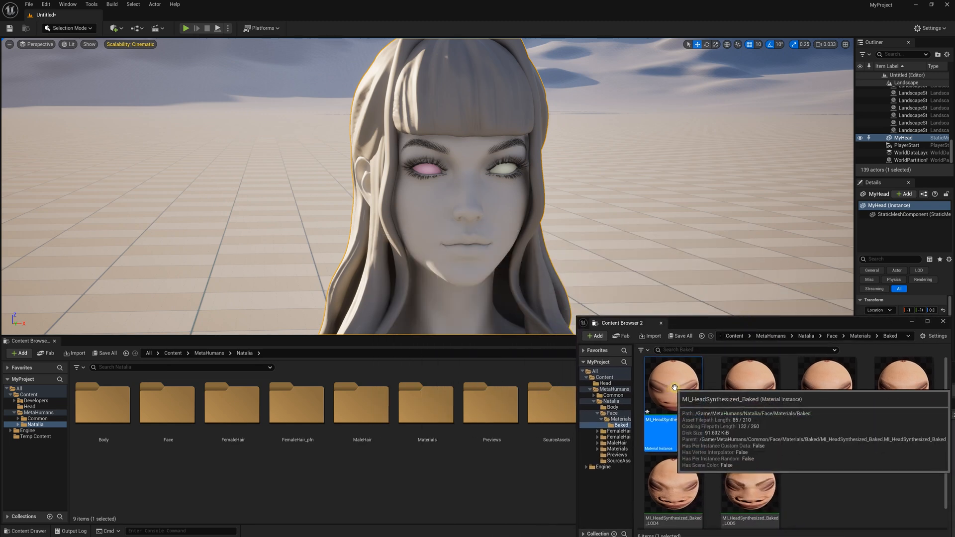
- Assign MI_HeadSynthesized_Baked to MyHead's face for realistic skin
drag(673, 387, 507, 252)
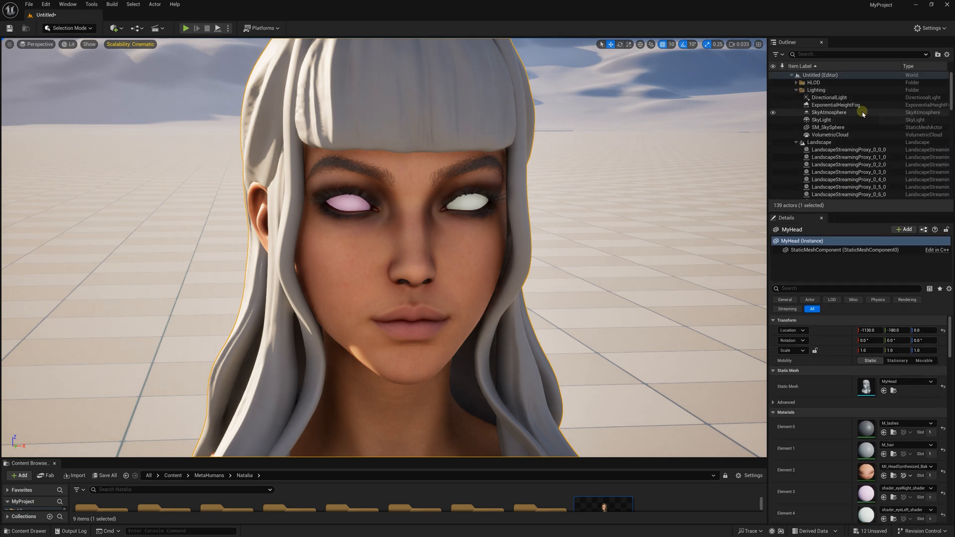
- Rotate the DirectionalLight to side-light the face and set Intensity to 1.0 lux
click(829, 97)
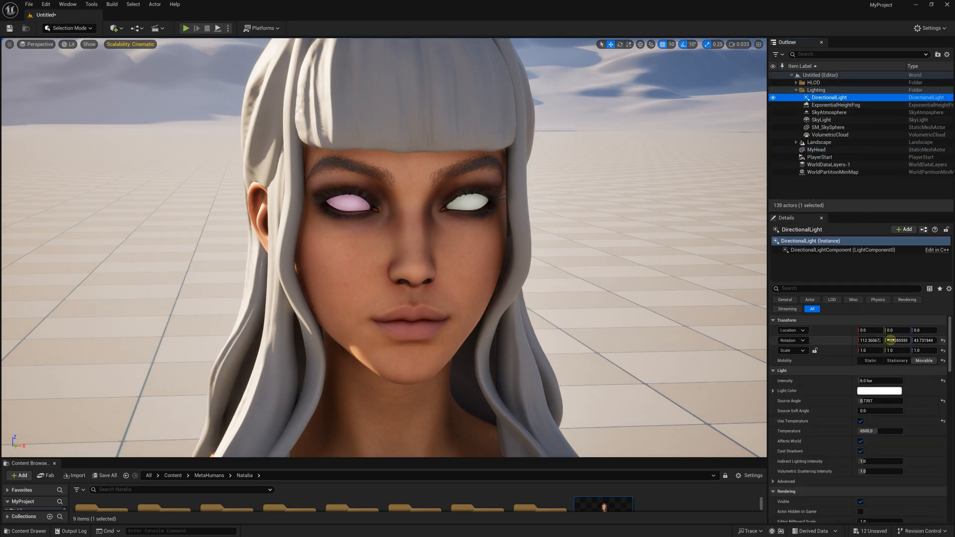
drag(899, 340, 898, 329)
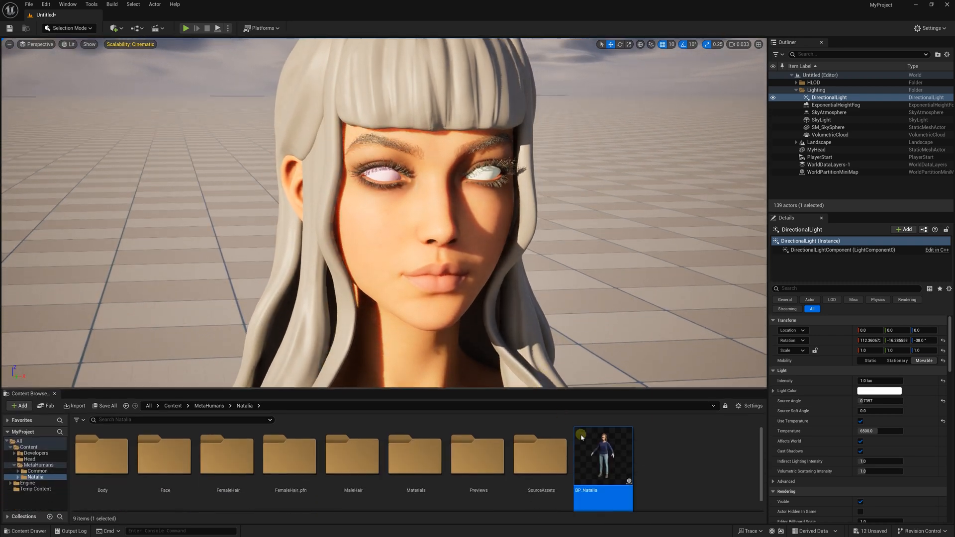
- Assign MI_EyeRefractive_Inst_L and _R to the eyeballs, then save all
double_click(602, 453)
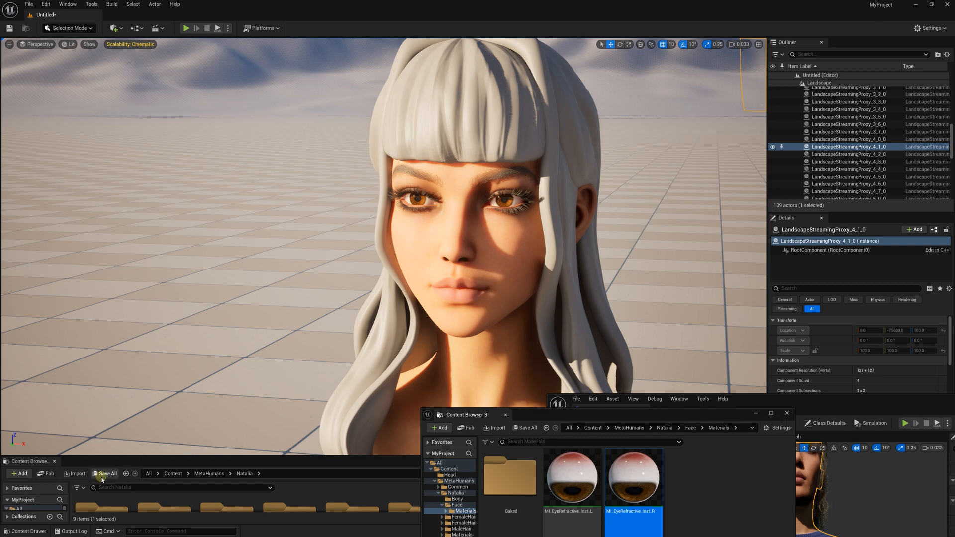
click(105, 474)
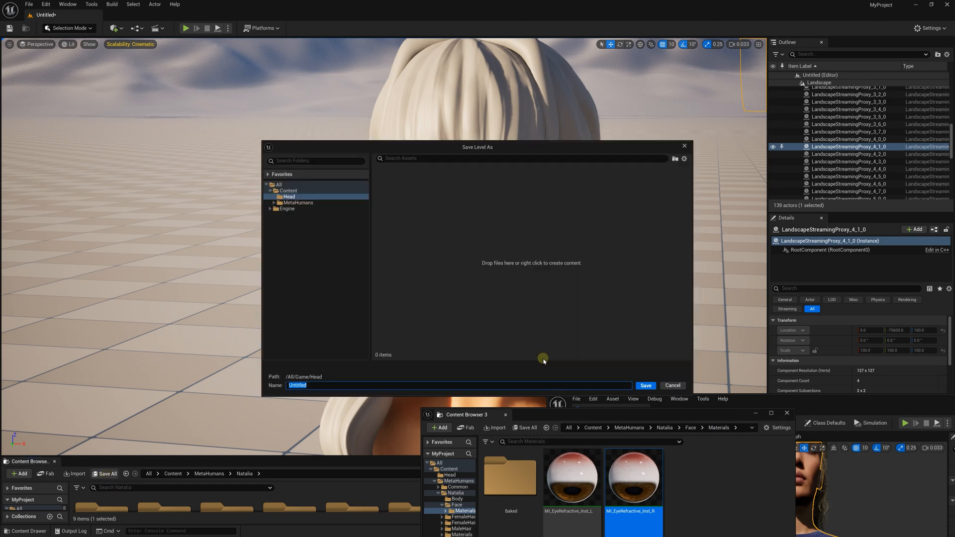
- Save the level into /All/Game/Head
click(645, 385)
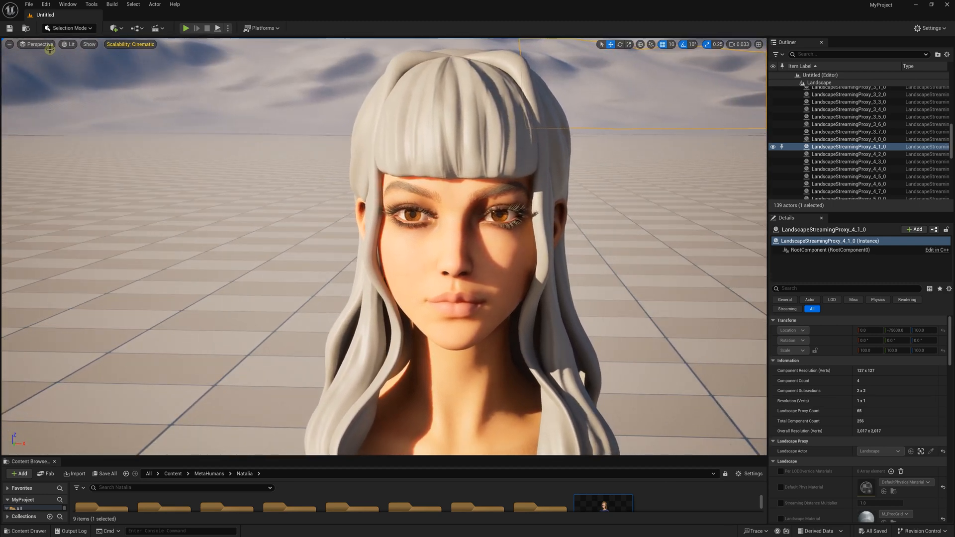
- Switch the viewport view mode from Lit to Path Tracing
click(69, 44)
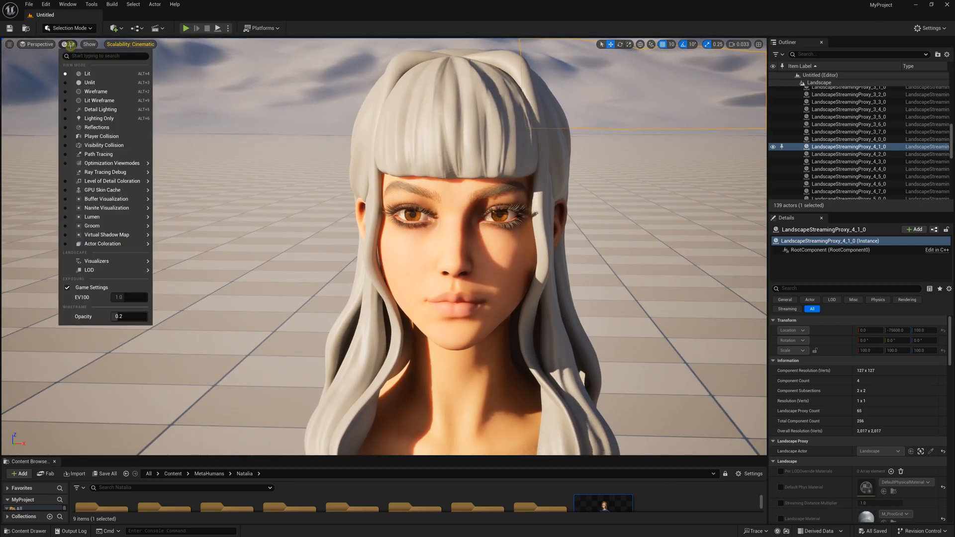
mouse_move(99, 153)
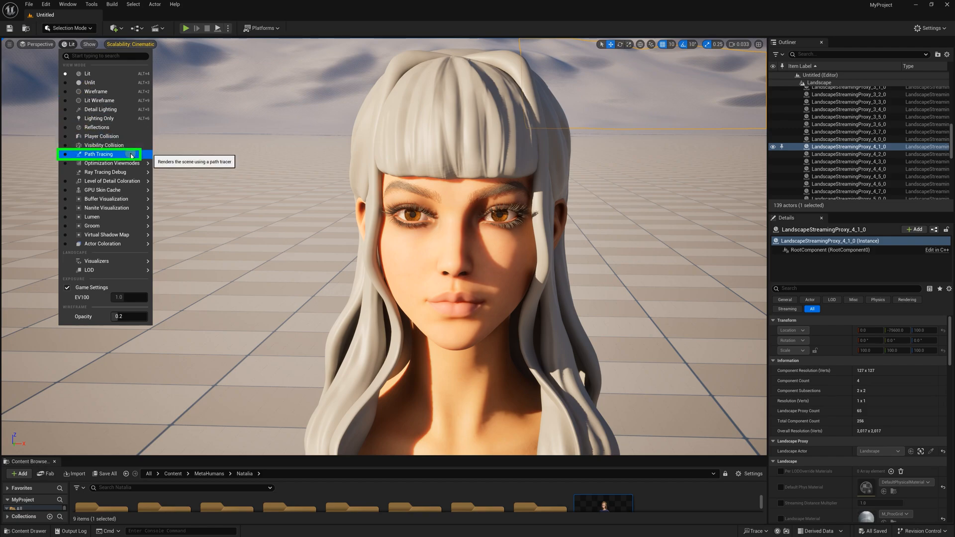
click(100, 153)
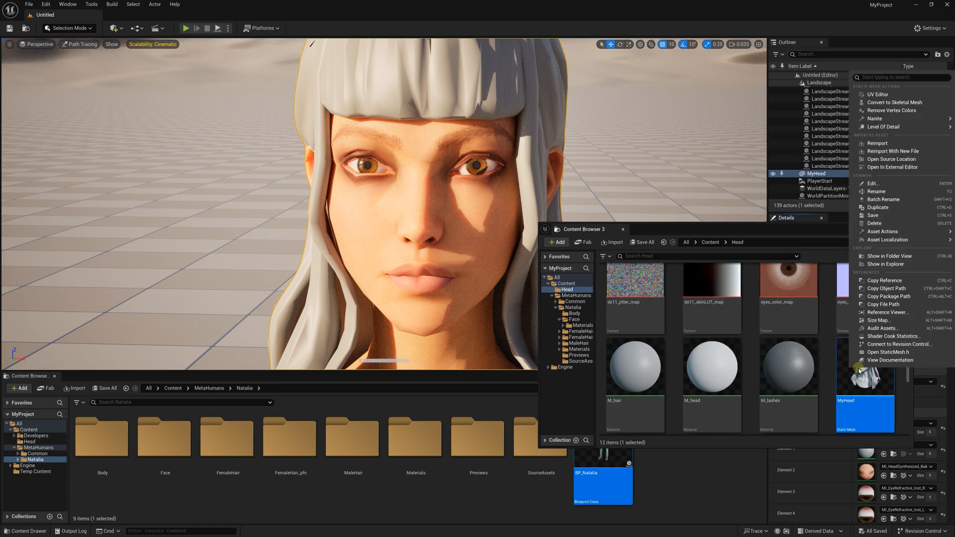
mouse_move(879, 118)
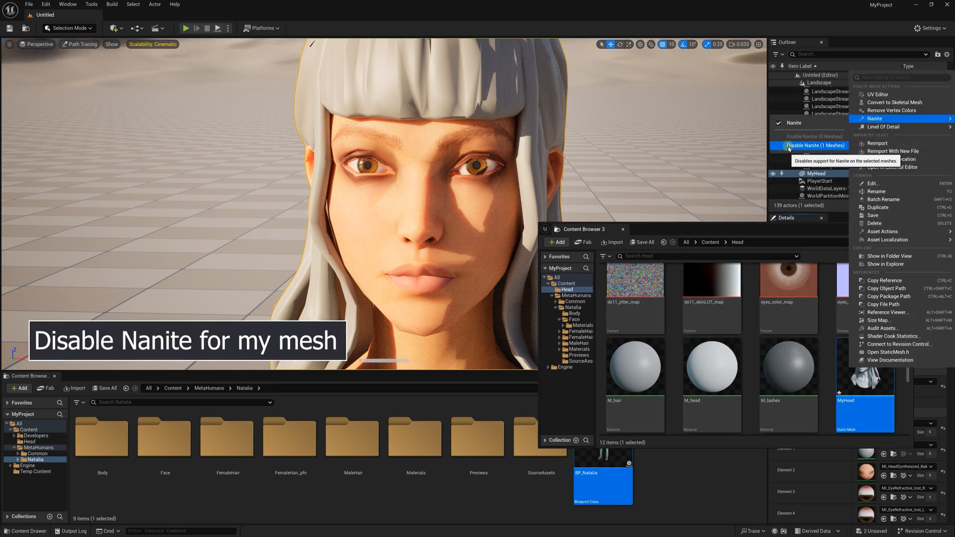
- Disable Nanite on the MyHead static mesh via its context menu
click(810, 145)
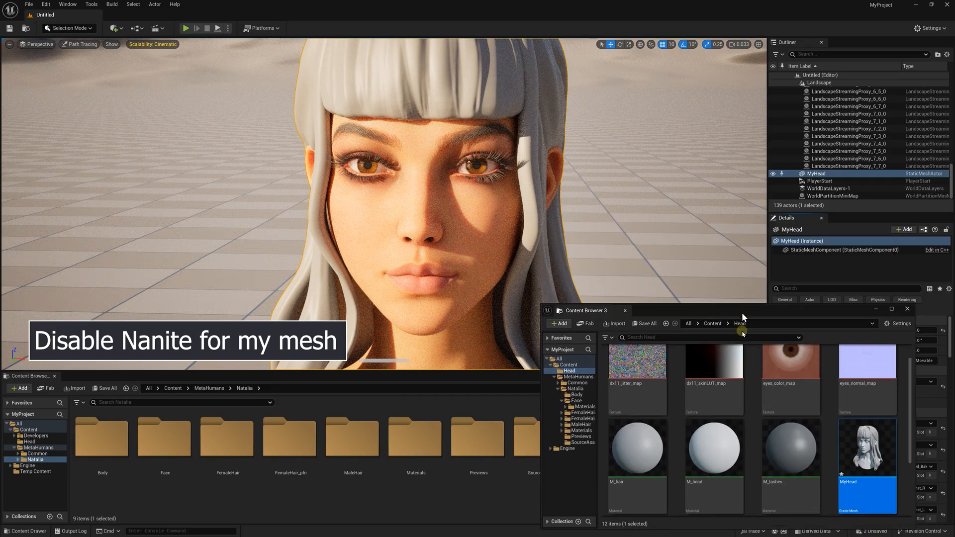